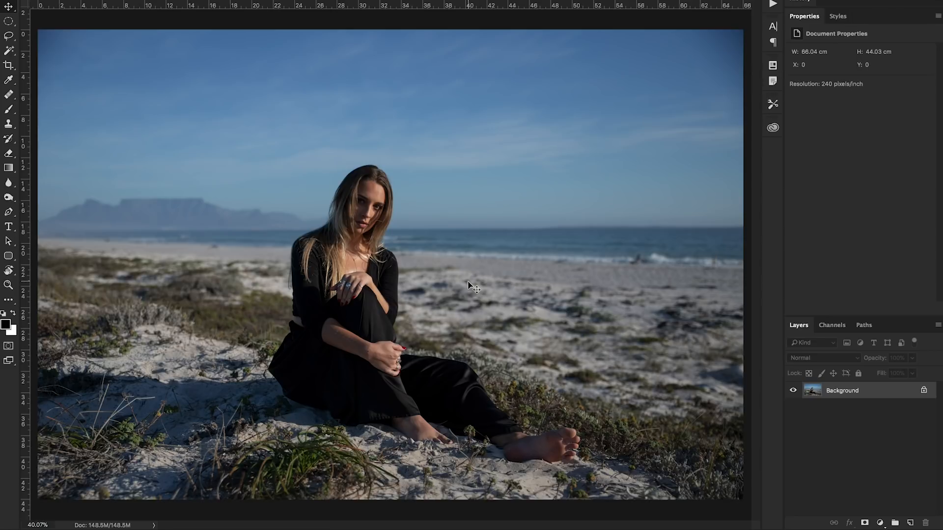
pyautogui.moveTo(471, 430)
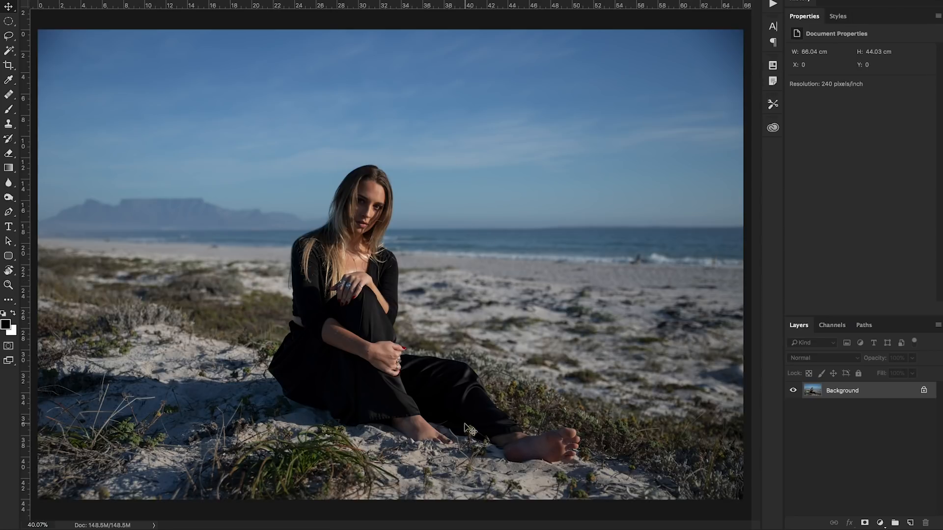
pyautogui.moveTo(534, 218)
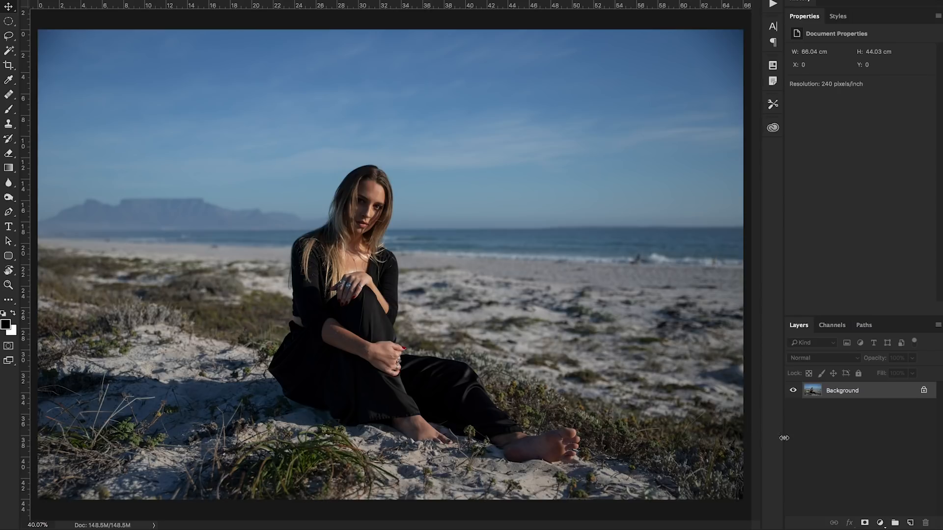
pyautogui.moveTo(878, 497)
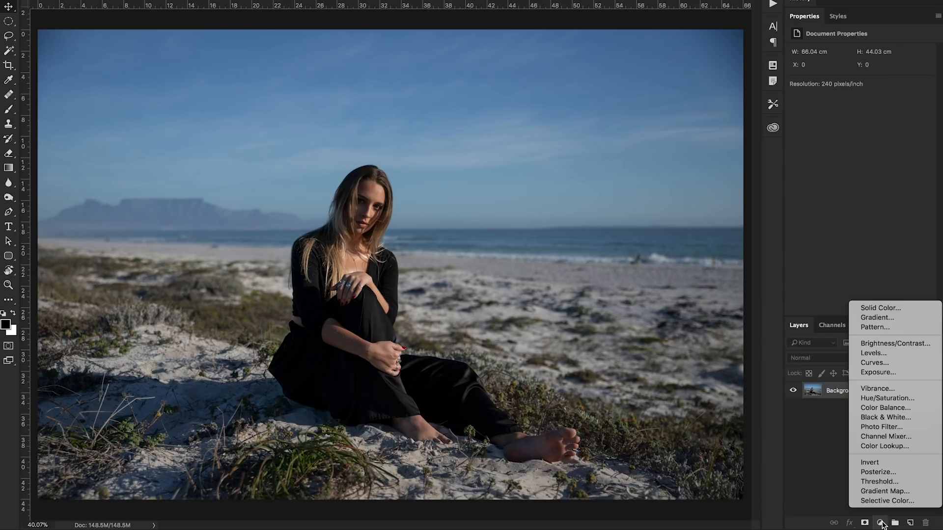
pyautogui.moveTo(900, 461)
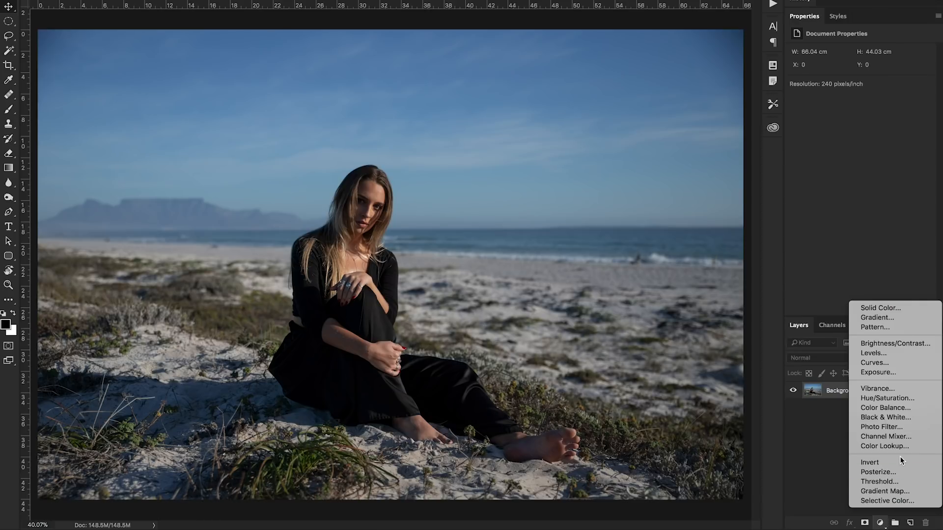
pyautogui.moveTo(888, 398)
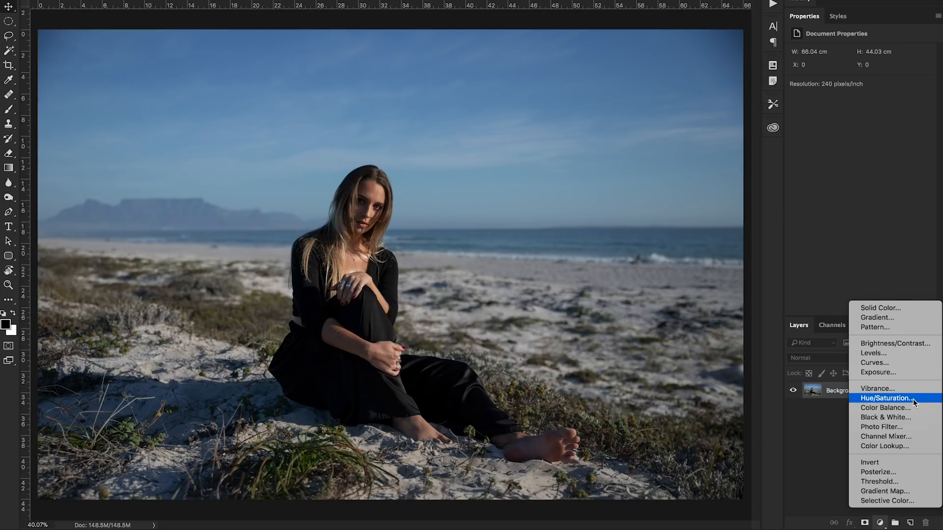
pyautogui.moveTo(896, 408)
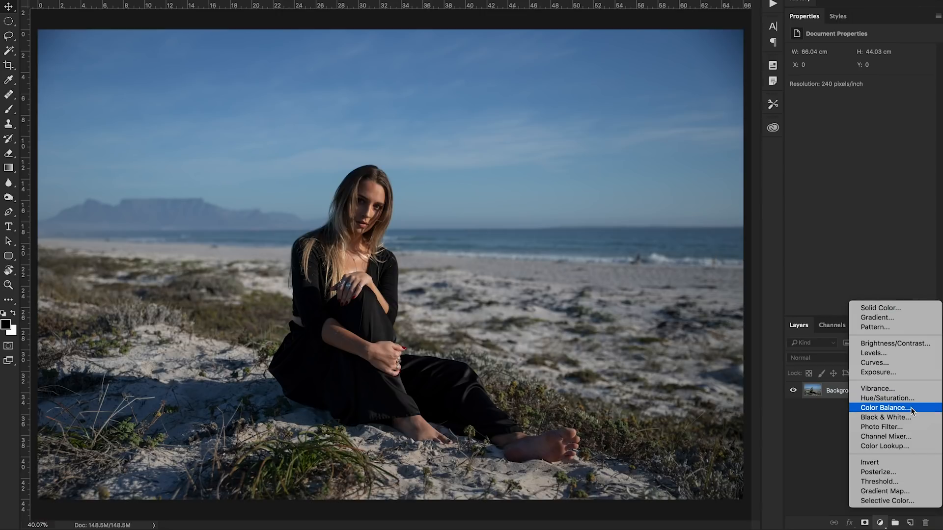
pyautogui.moveTo(885, 491)
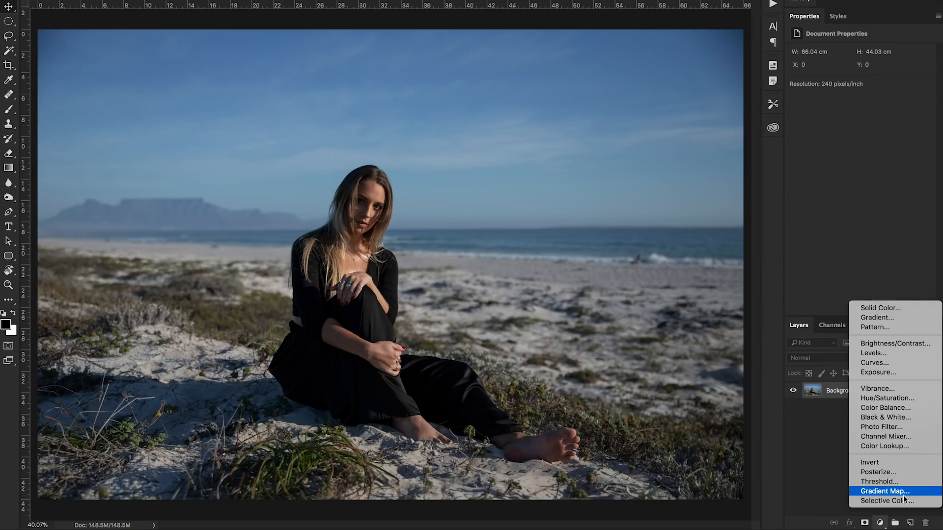
pyautogui.moveTo(886, 501)
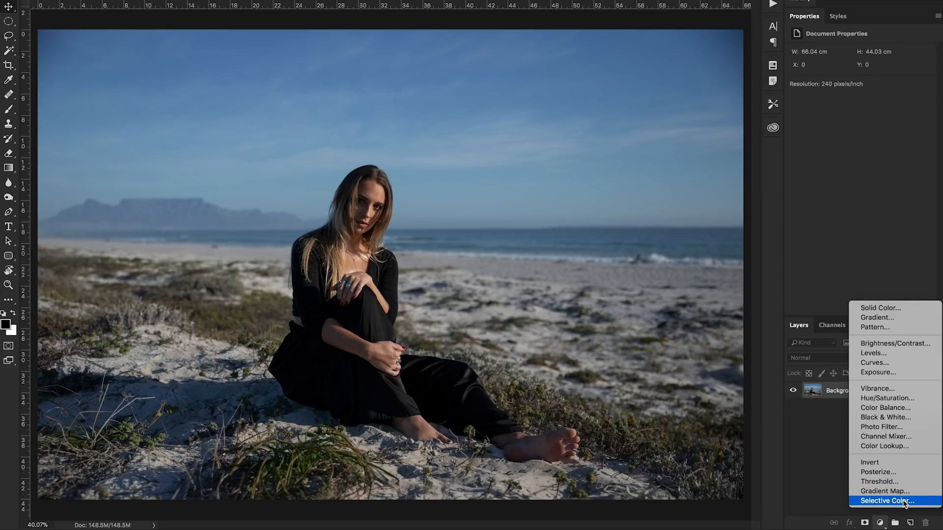
pyautogui.moveTo(882, 427)
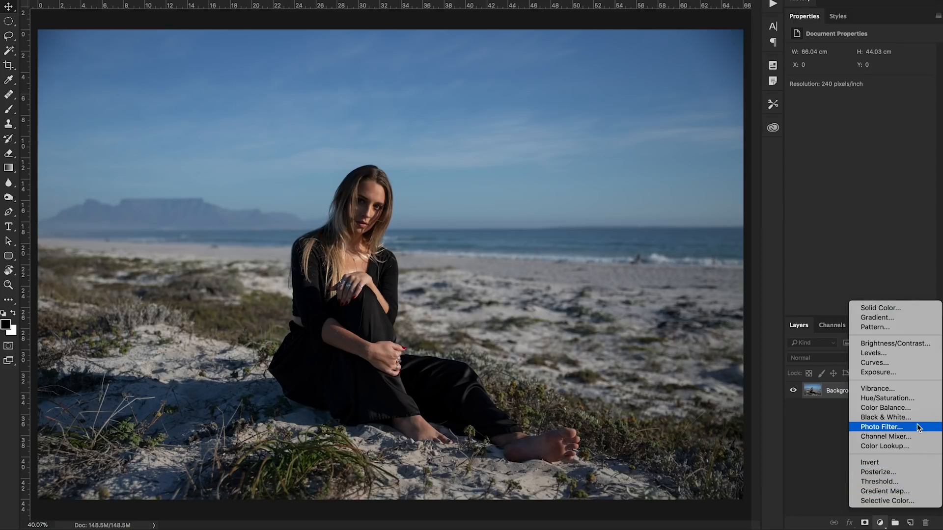
# - Dismiss and reopen the adjustment layer menu from the Layers panel
pyautogui.click(881, 427)
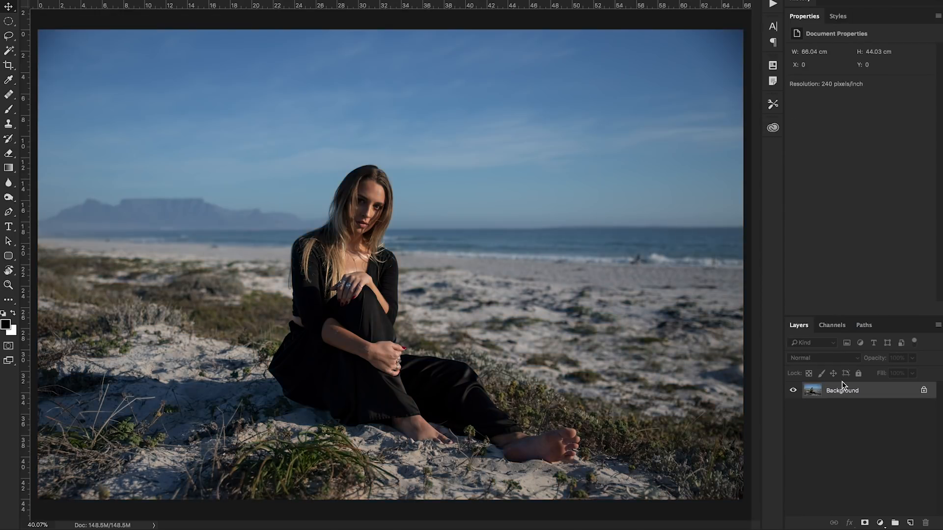
pyautogui.click(880, 522)
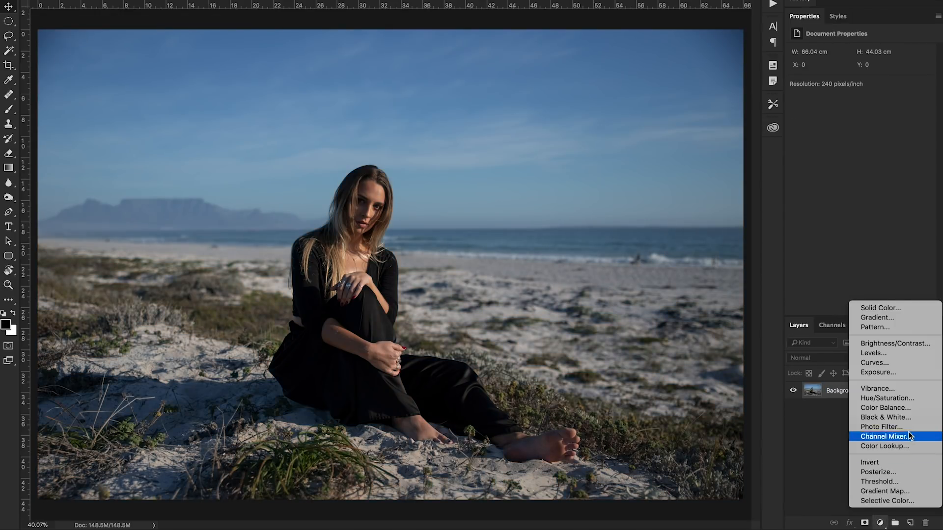
# - Add a Color Balance layer with midtones red +4, blue −4, toggling it to compare
pyautogui.click(884, 407)
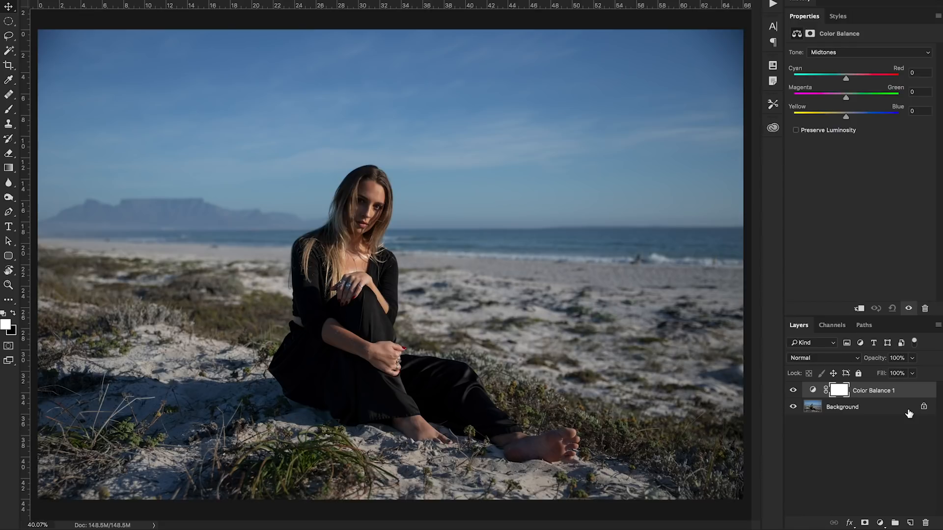
pyautogui.moveTo(871, 106)
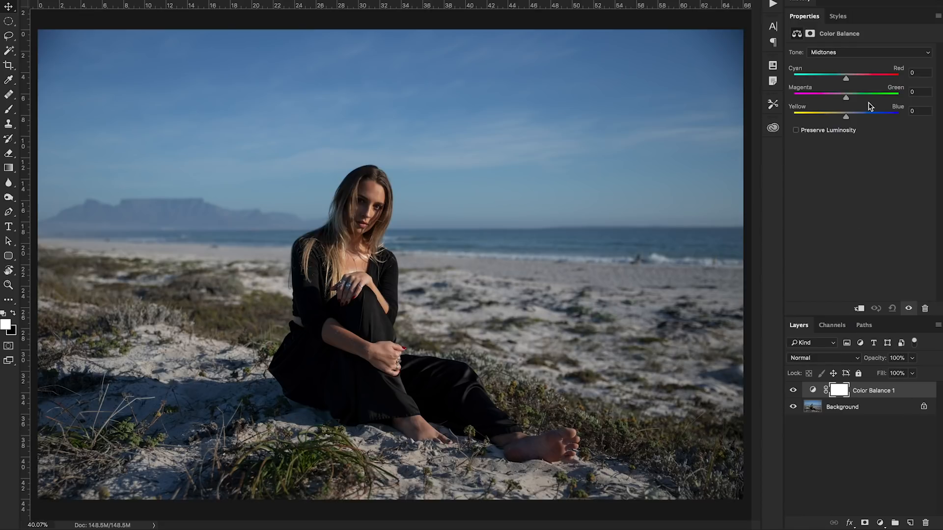
pyautogui.moveTo(878, 111)
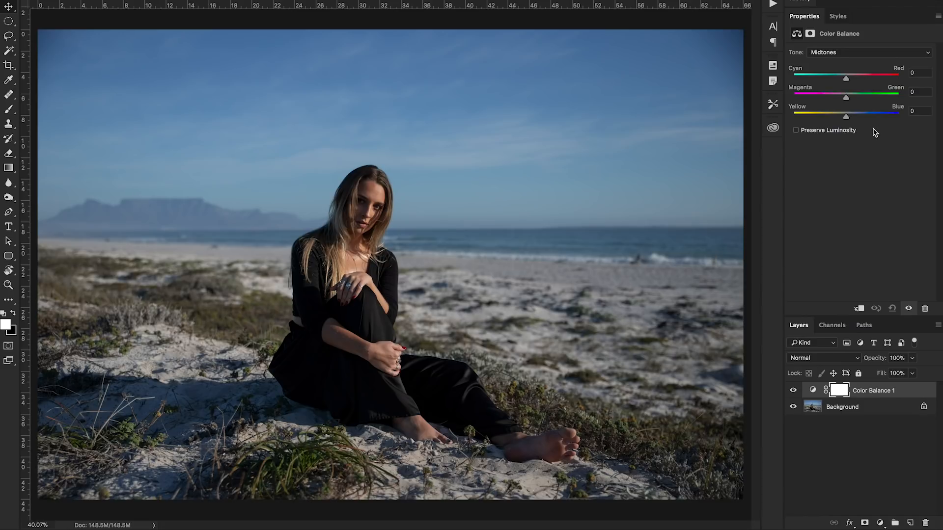
pyautogui.moveTo(883, 85)
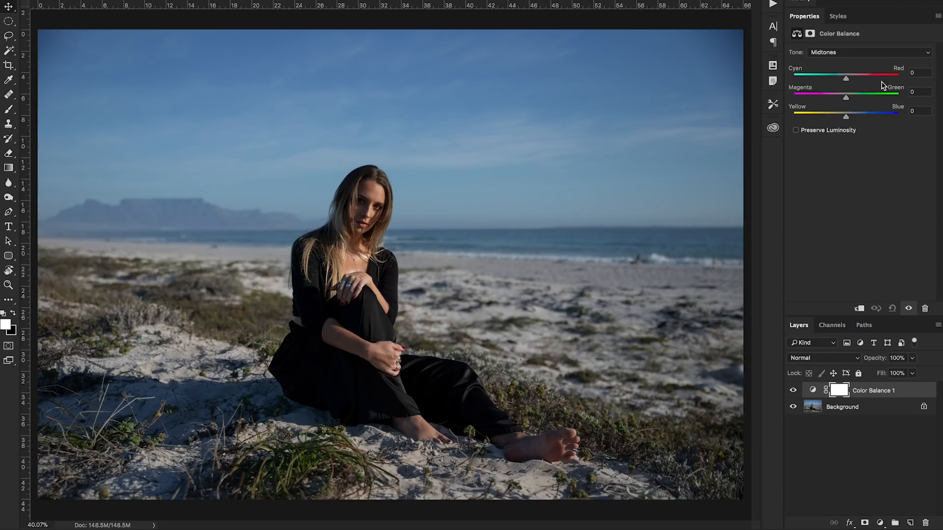
pyautogui.moveTo(862, 99)
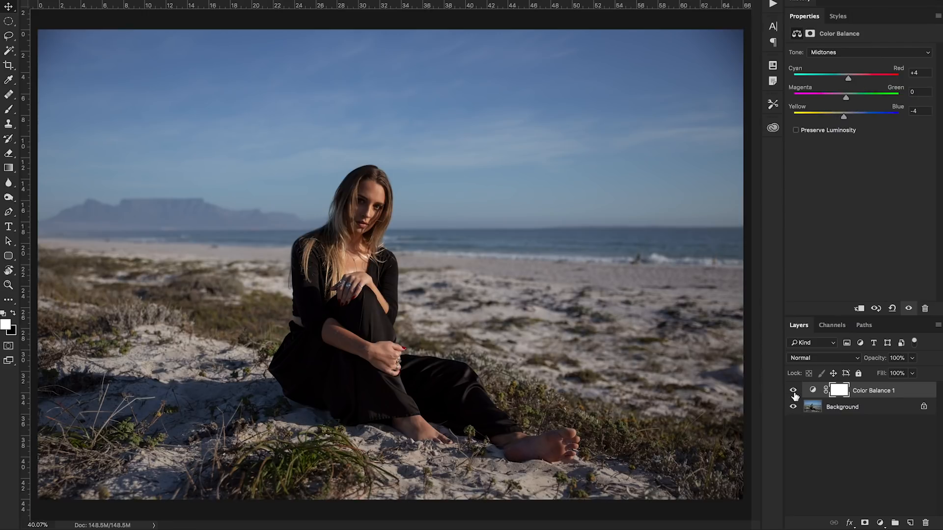
pyautogui.click(794, 390)
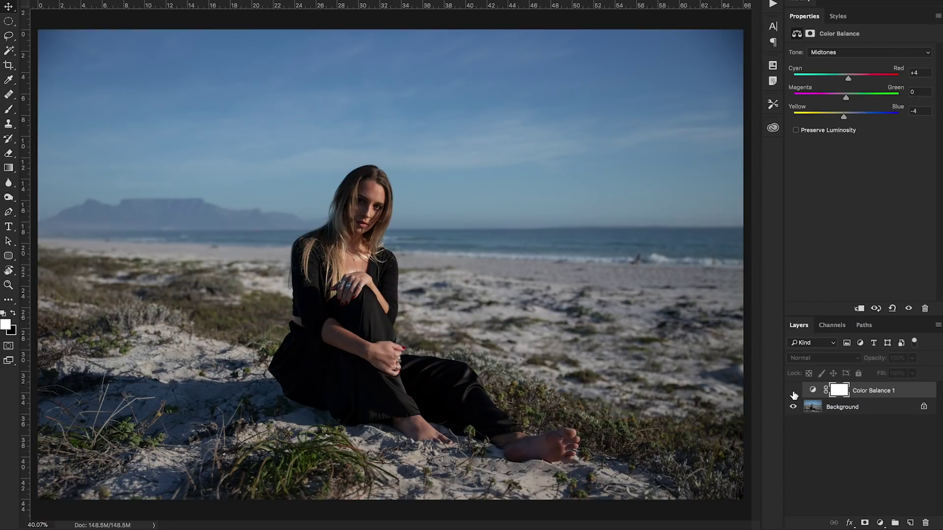
pyautogui.click(792, 394)
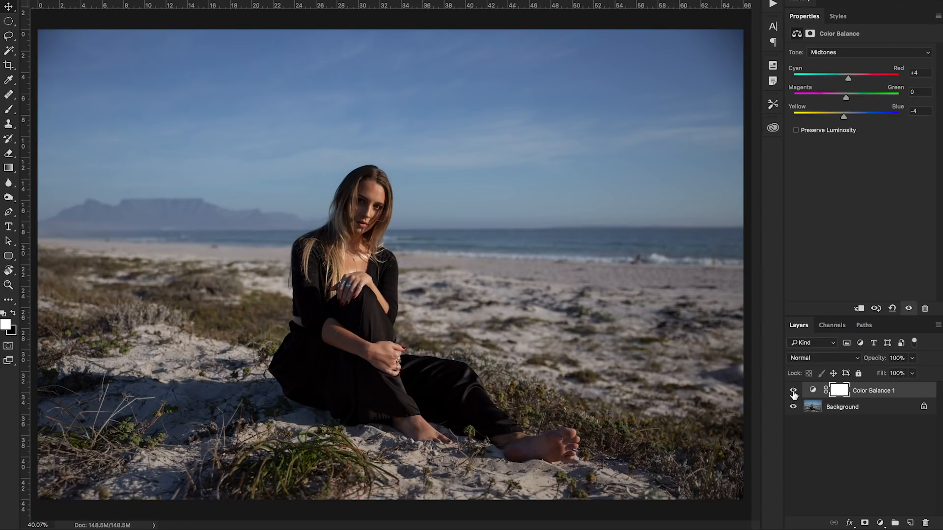
pyautogui.click(794, 395)
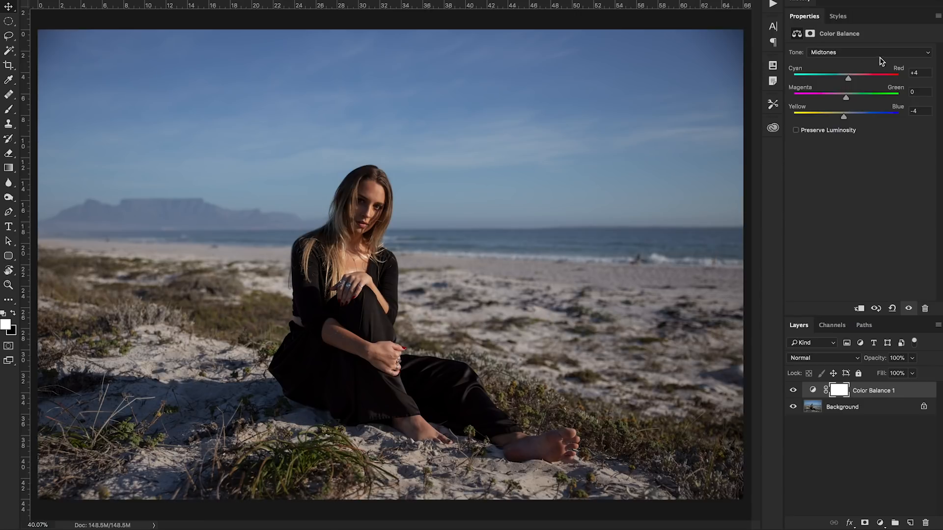
# - Set the Color Balance shadows to red +1 and blue −6, toggling visibility to compare
pyautogui.click(866, 52)
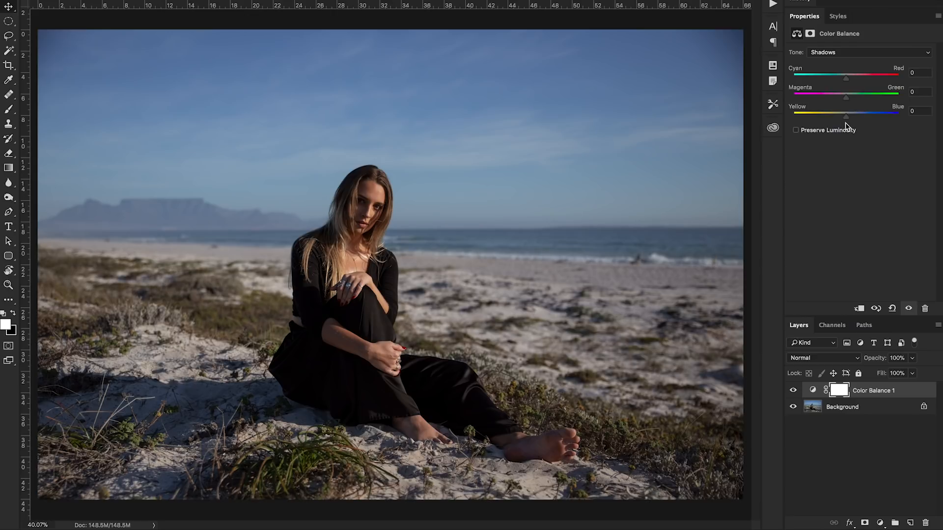
pyautogui.moveTo(846, 119)
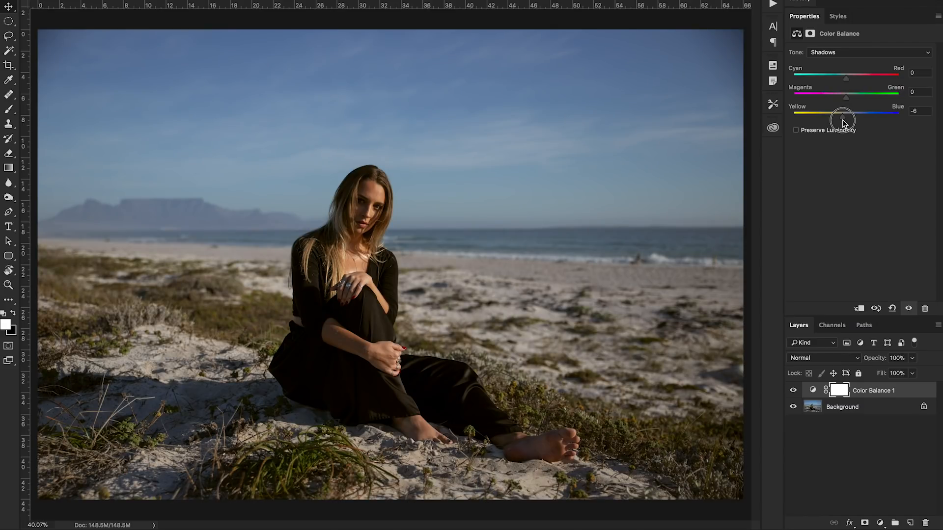
pyautogui.moveTo(649, 236)
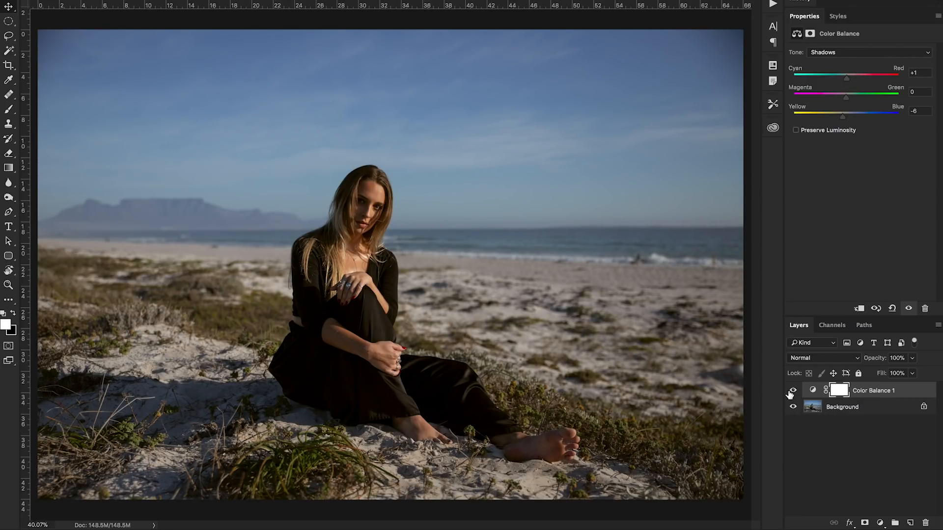
pyautogui.click(793, 393)
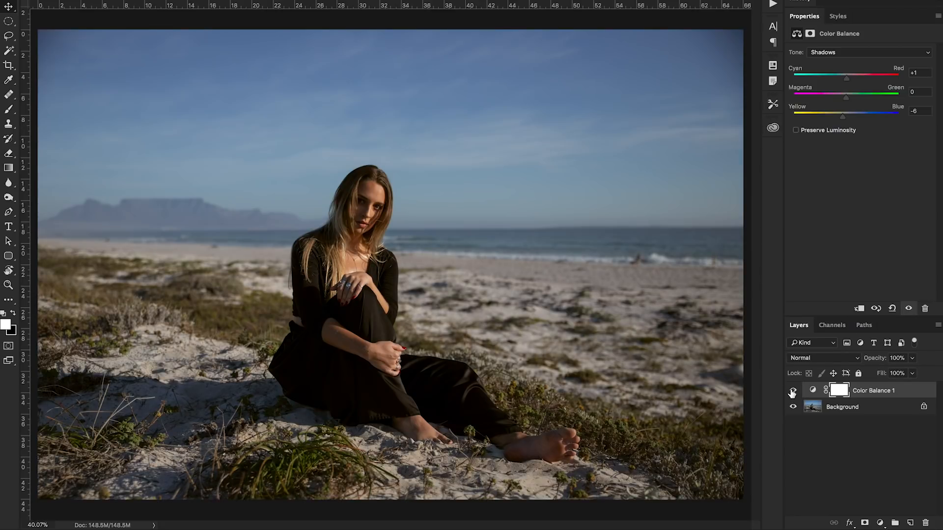
pyautogui.click(792, 390)
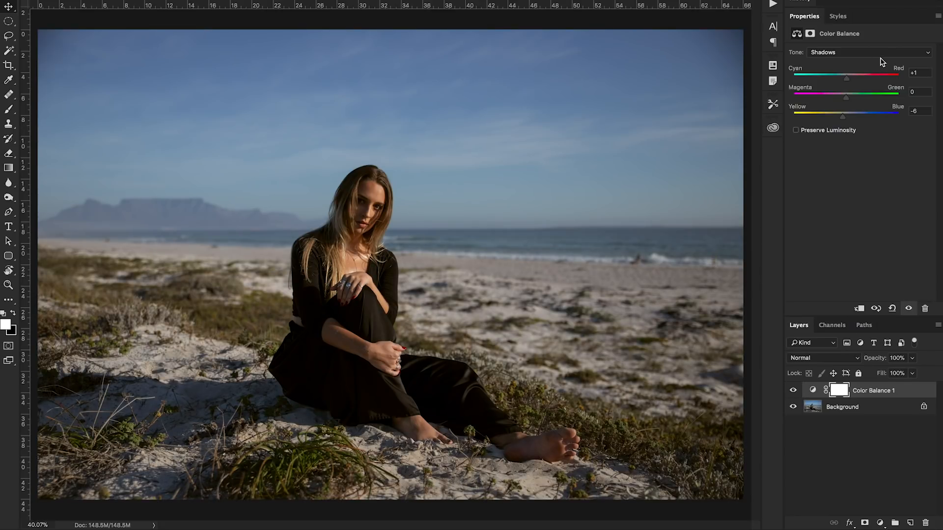
# - Set the Color Balance highlights to red −3 and blue +4, then compare with and without
pyautogui.click(866, 52)
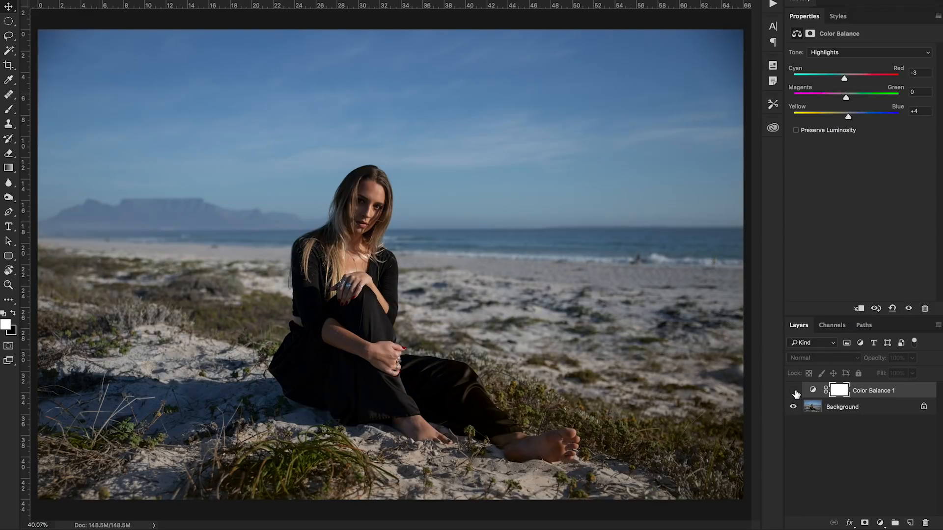
pyautogui.click(794, 390)
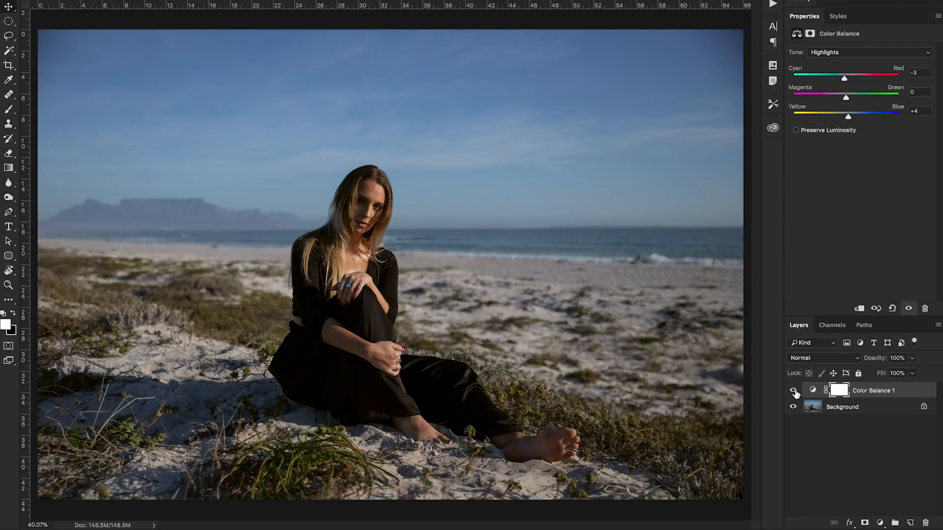
pyautogui.click(794, 390)
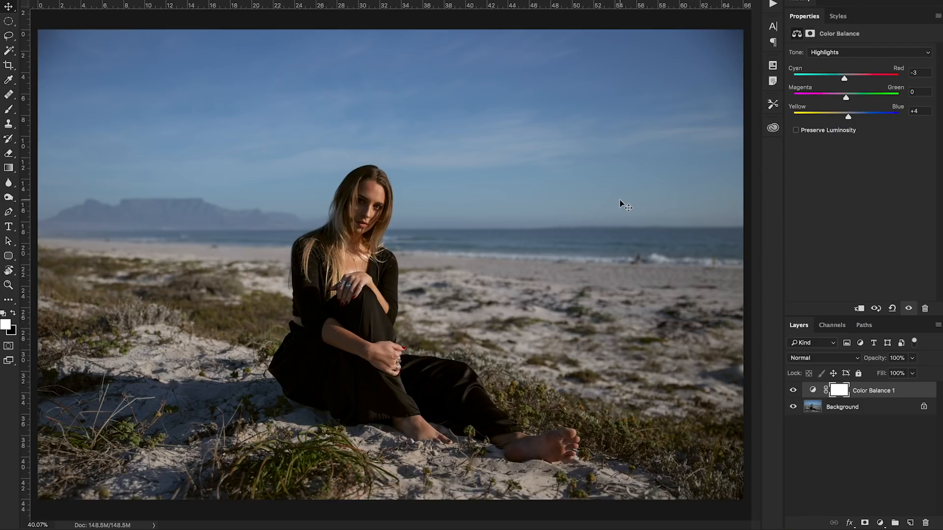
pyautogui.moveTo(575, 237)
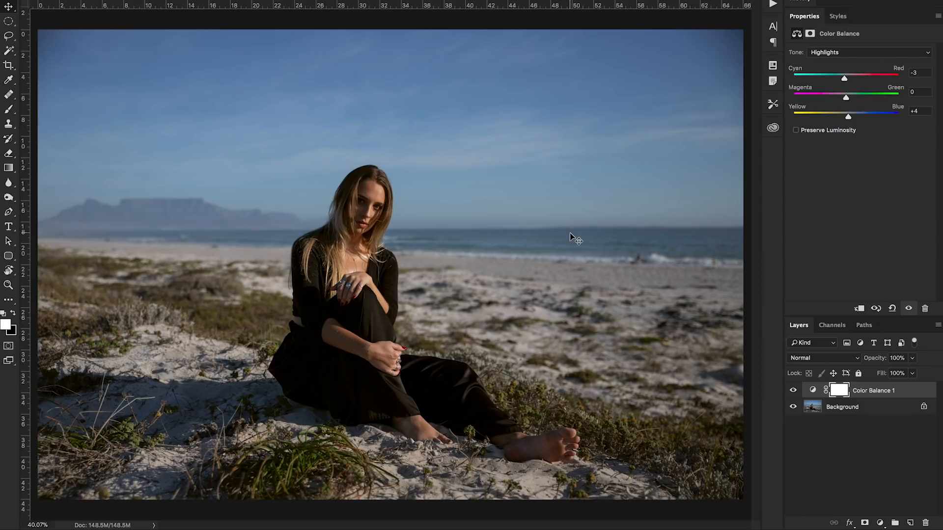
pyautogui.moveTo(867, 512)
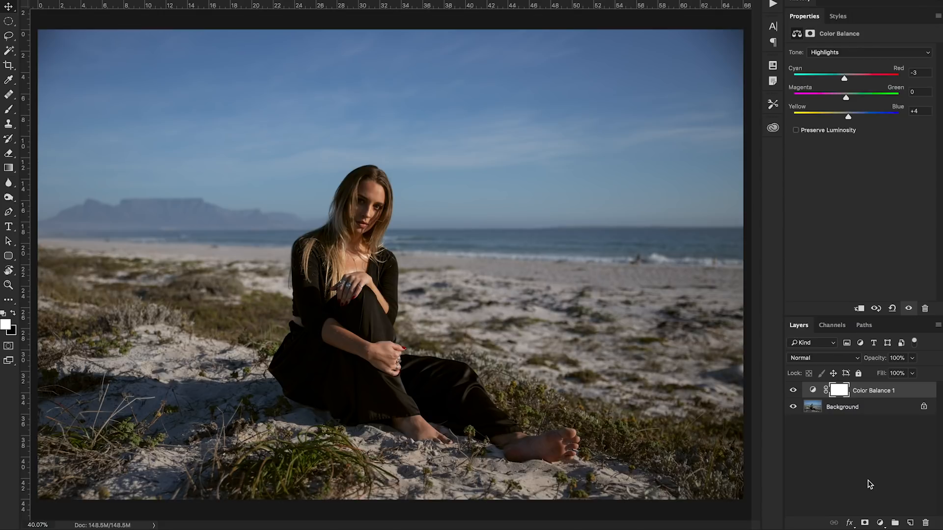
pyautogui.moveTo(876, 509)
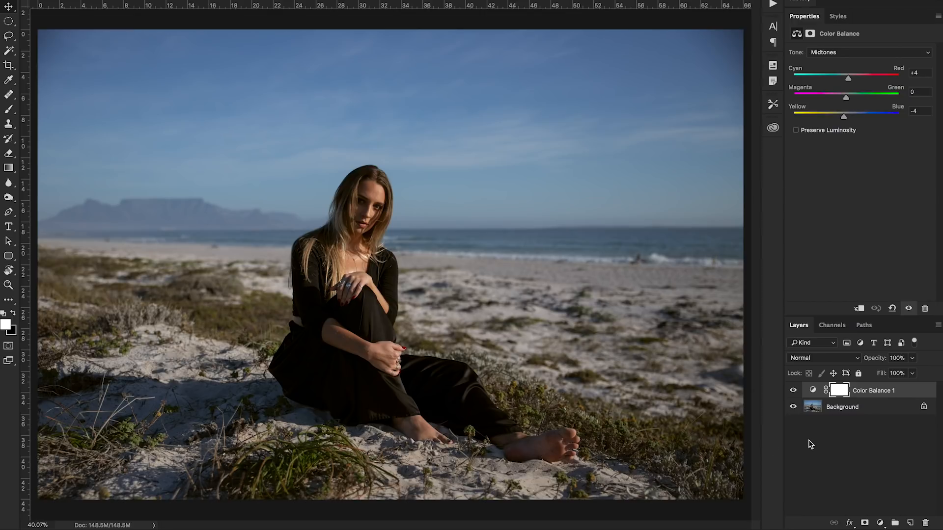
pyautogui.moveTo(880, 523)
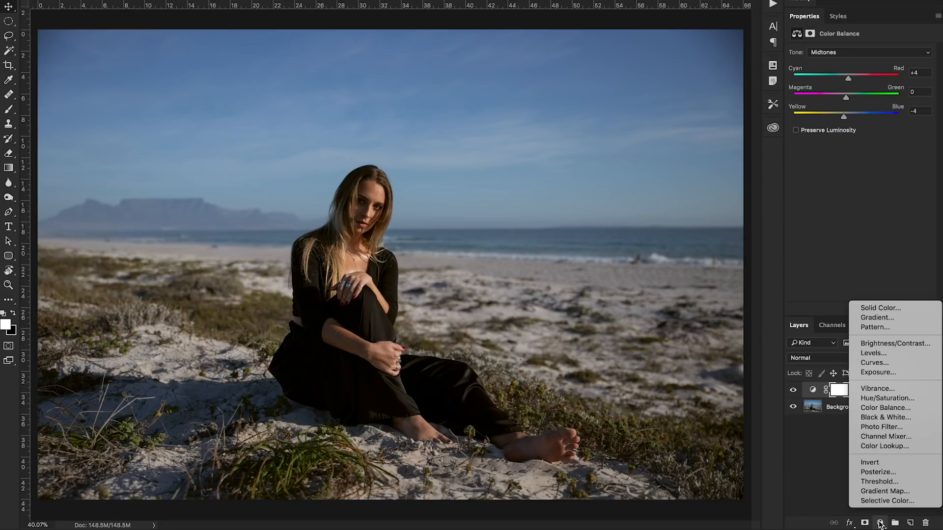
pyautogui.moveTo(886, 397)
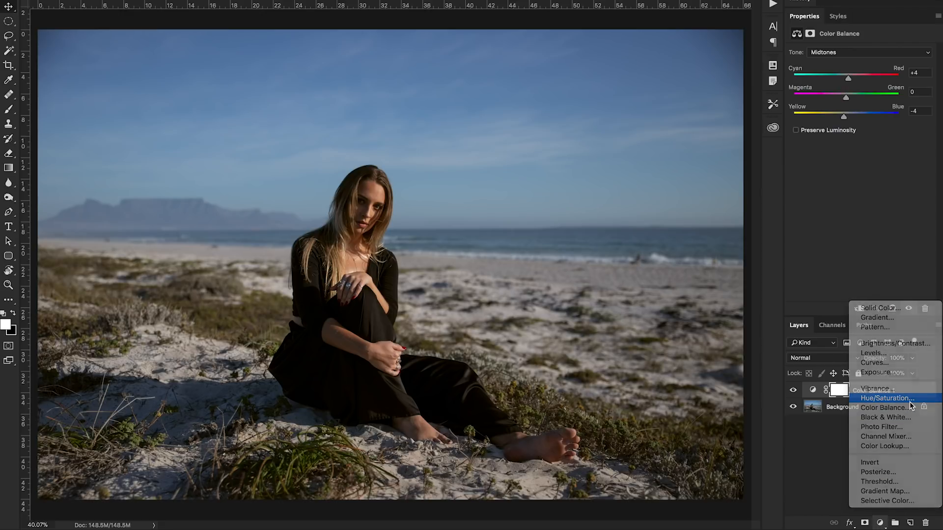
# - Add a Hue/Saturation layer on Blues with hue −34, saturation −6, lightness −9
pyautogui.click(885, 397)
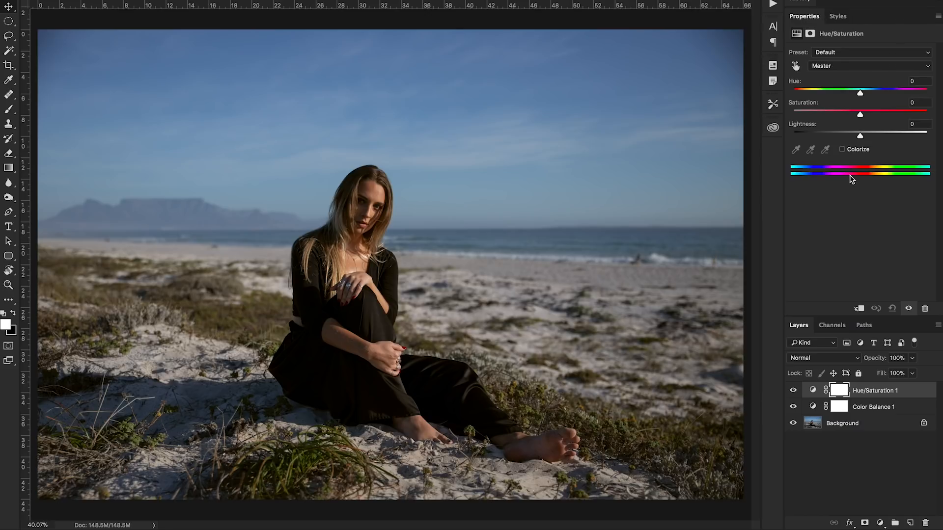
pyautogui.click(868, 65)
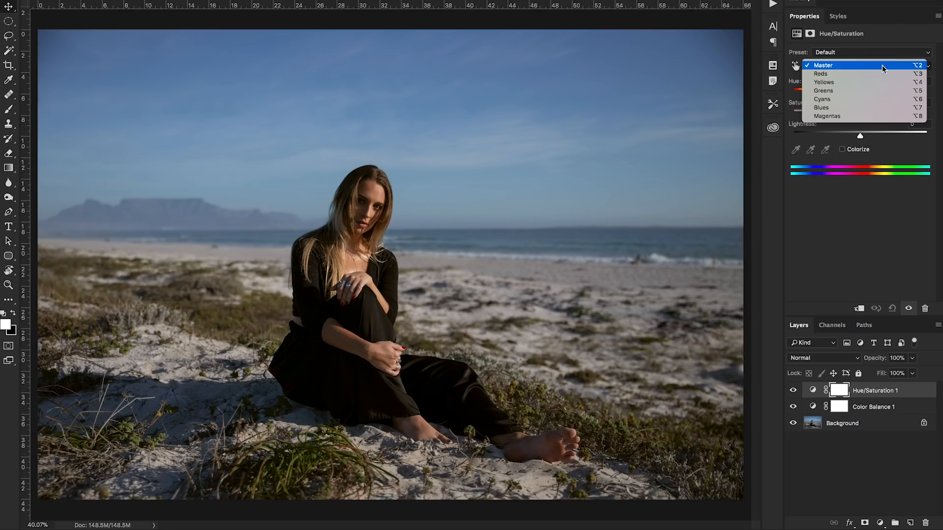
pyautogui.moveTo(878, 108)
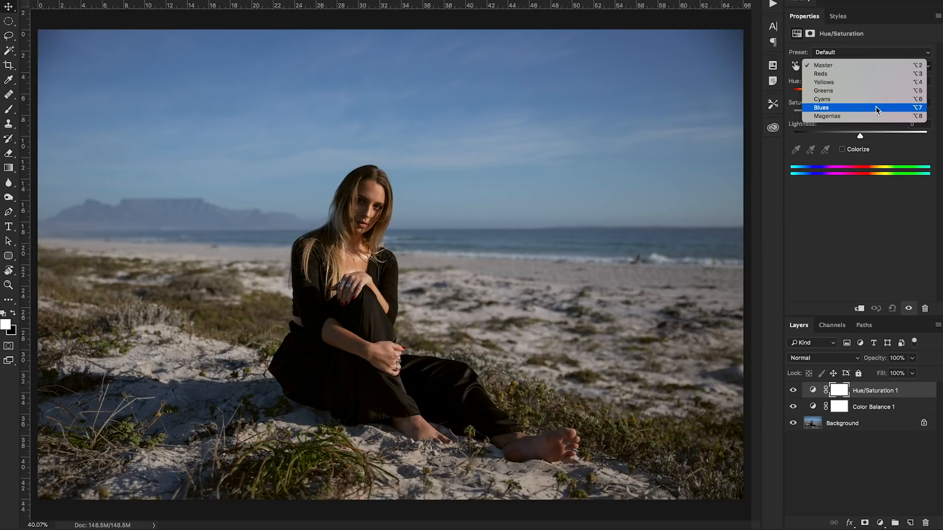
pyautogui.click(823, 108)
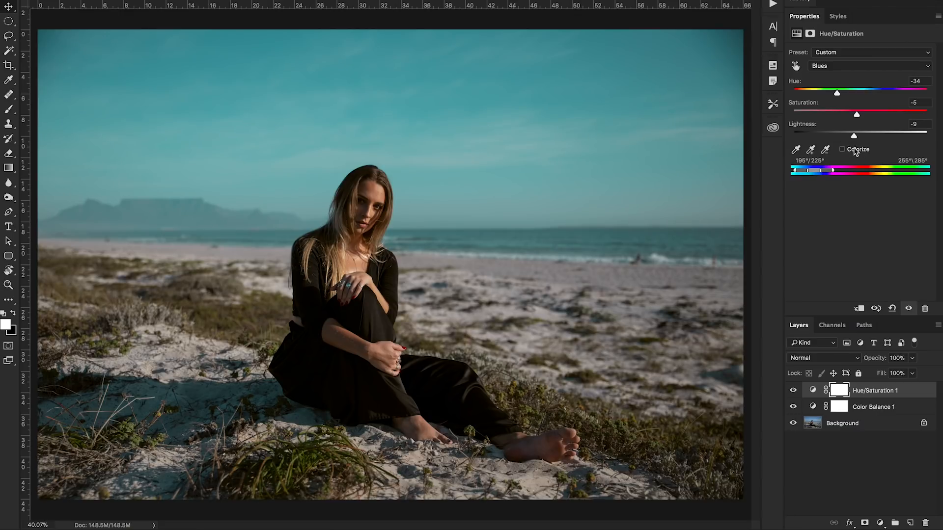
pyautogui.moveTo(864, 496)
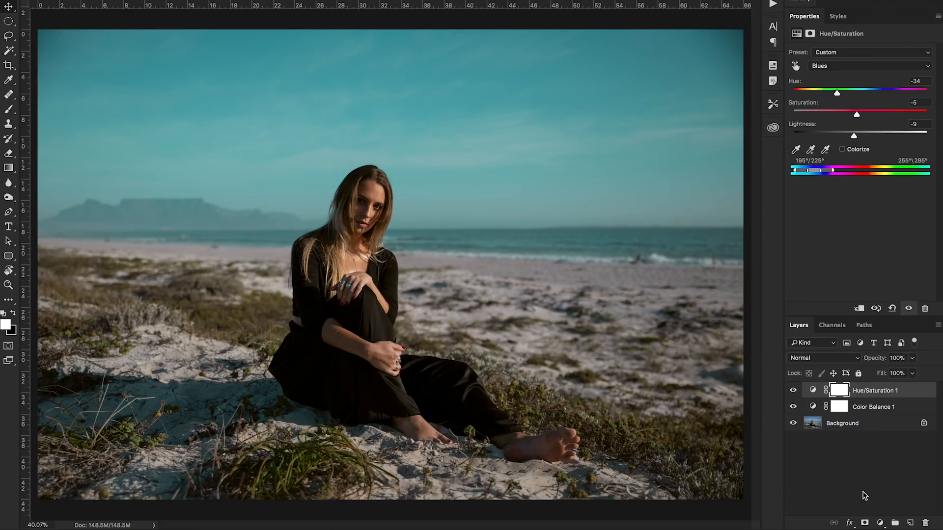
# - Add a Selective Color layer with Blues cyan +13, magenta −38, yellow +9, black +66, and compare
pyautogui.click(880, 522)
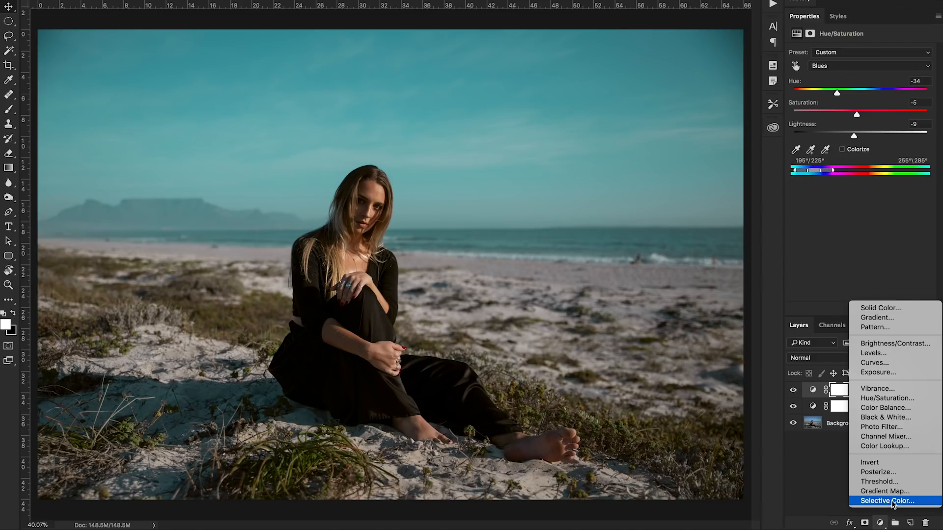
pyautogui.click(887, 501)
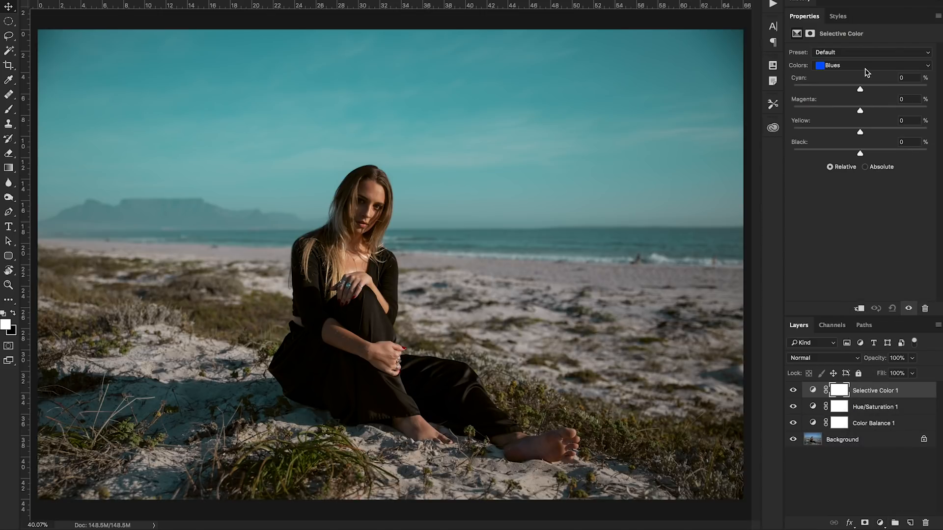
pyautogui.moveTo(870, 96)
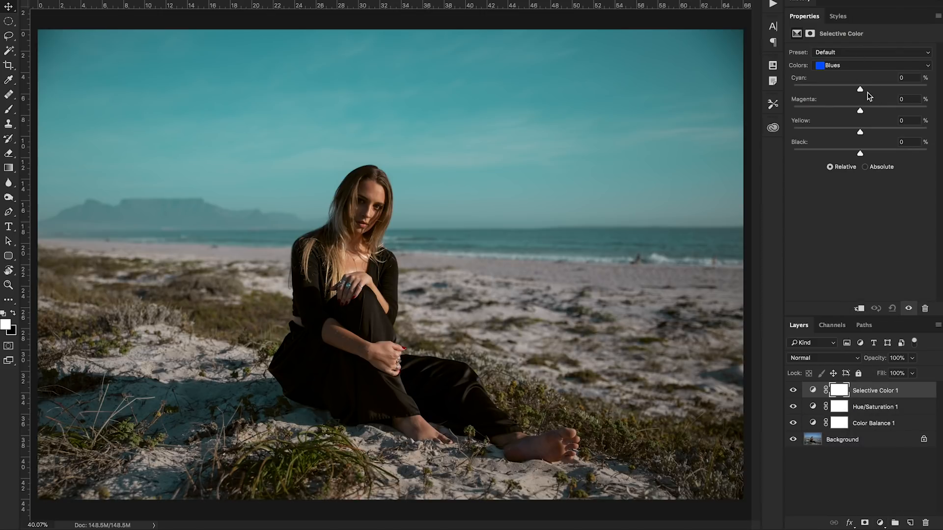
pyautogui.moveTo(451, 286)
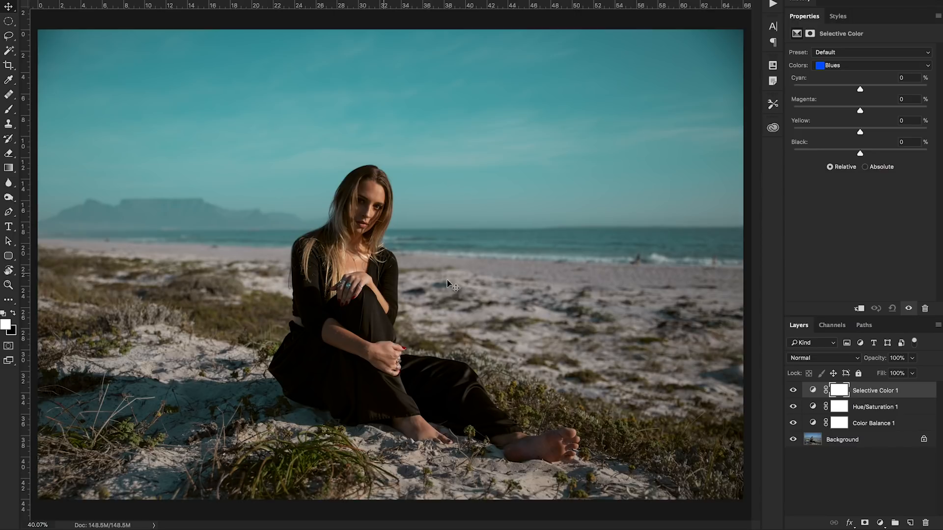
pyautogui.moveTo(179, 141)
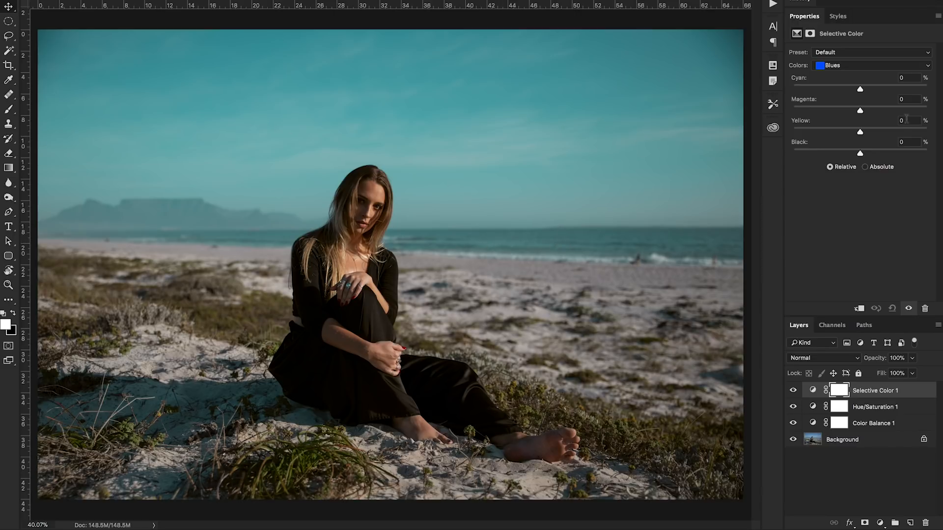
pyautogui.moveTo(864, 87)
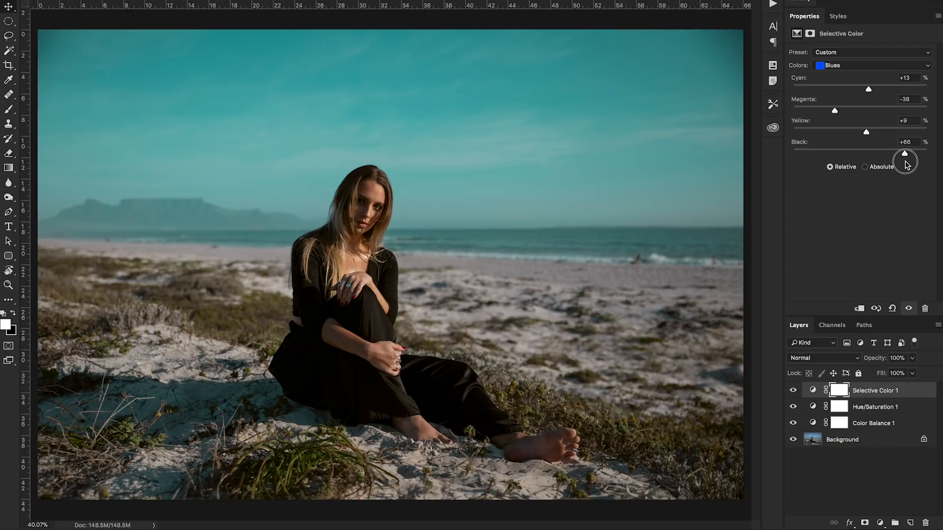
pyautogui.moveTo(805, 391)
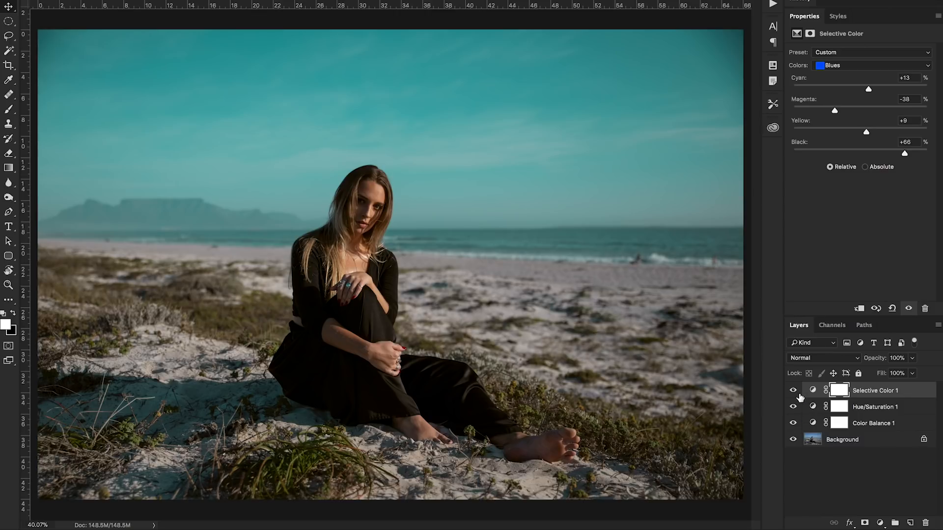
pyautogui.click(794, 390)
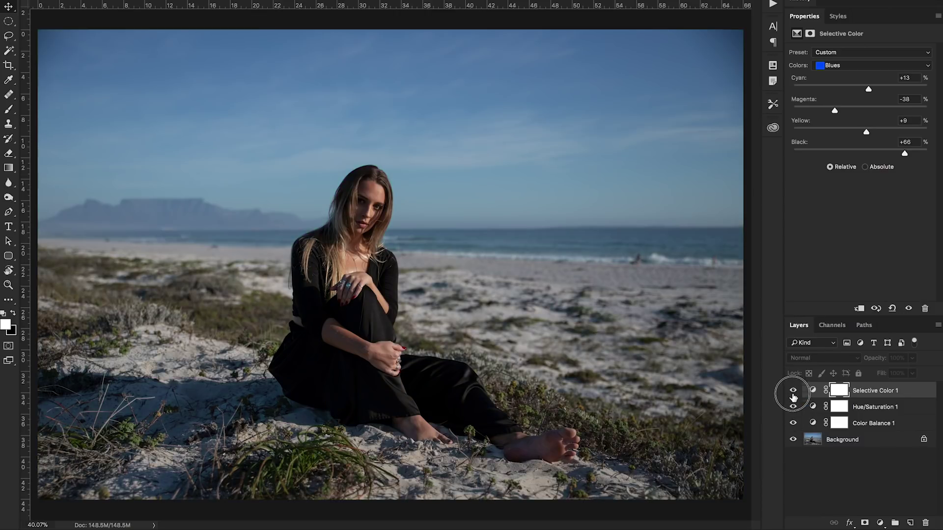
pyautogui.click(792, 390)
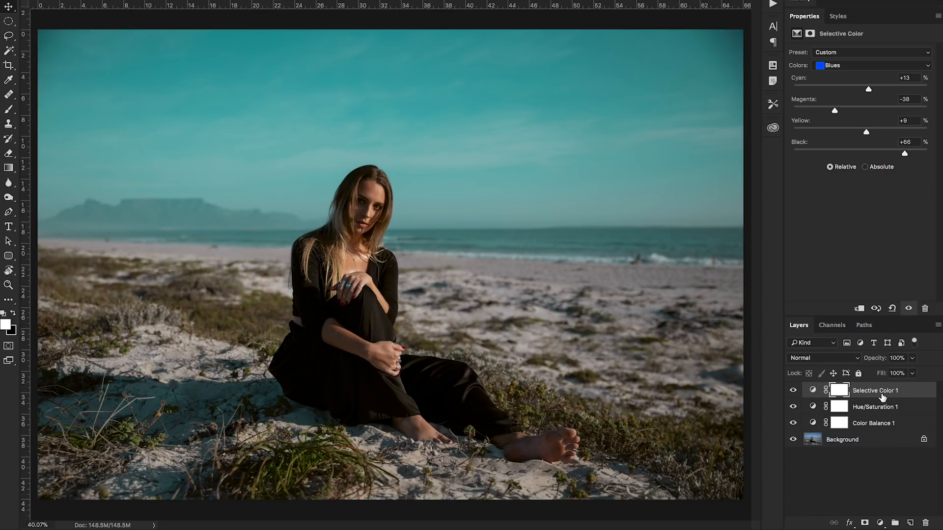
# - Add a Brightness/Contrast layer with brightness −20 and contrast −19
pyautogui.click(880, 522)
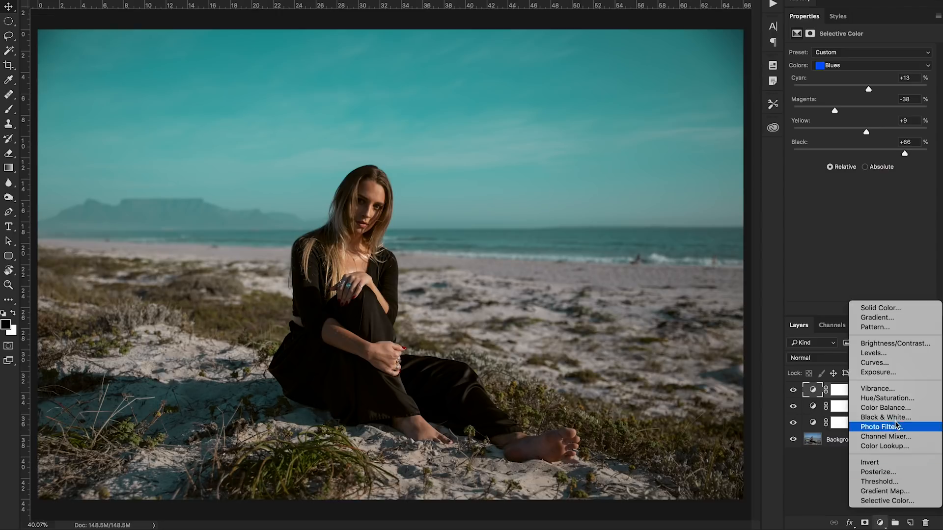
pyautogui.click(894, 343)
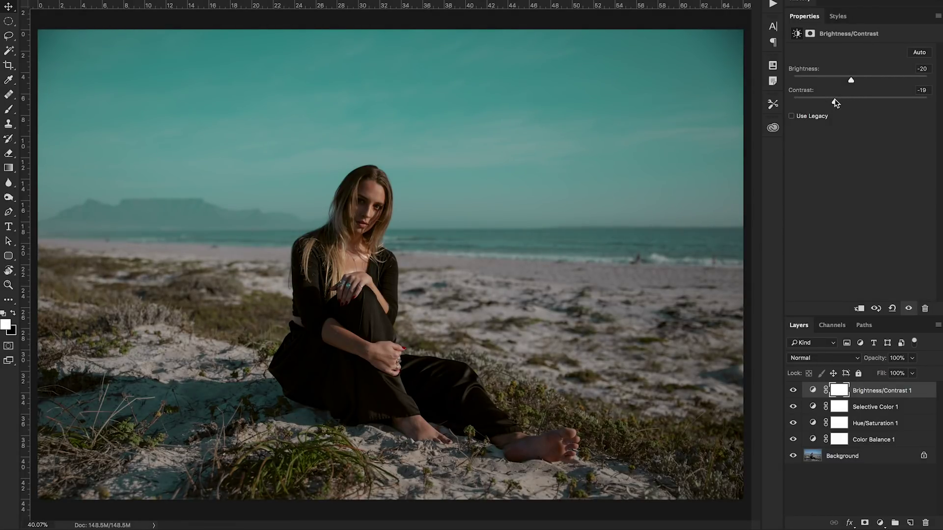
pyautogui.moveTo(734, 475)
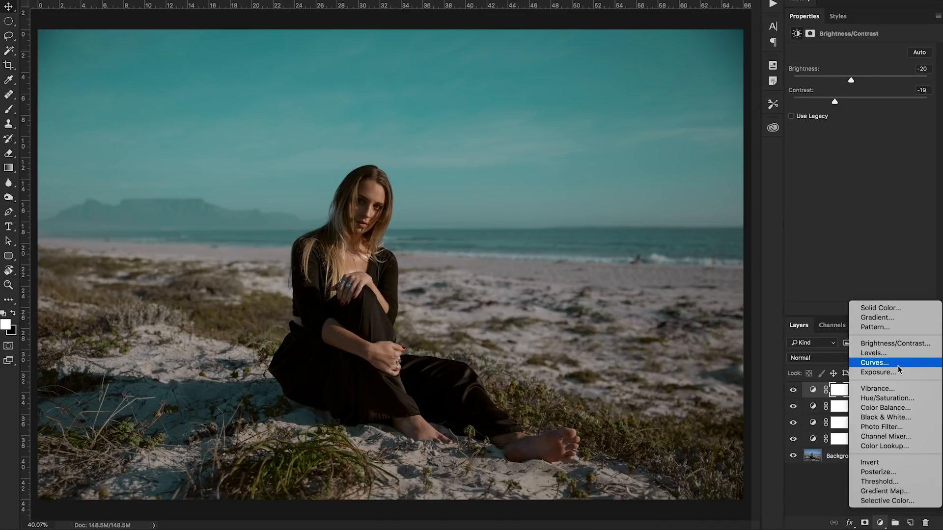
# - Add a Curves layer with a gentle S-curve on the RGB channel
pyautogui.click(874, 363)
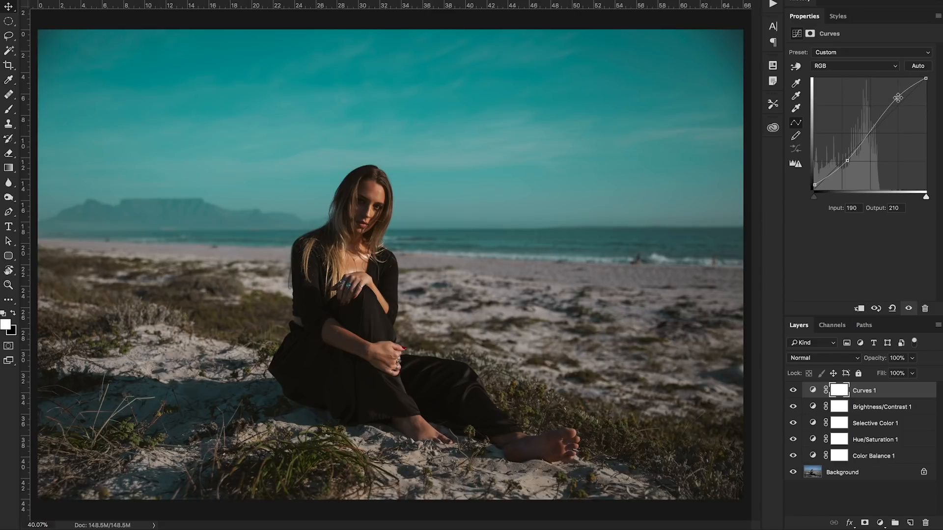
pyautogui.click(794, 390)
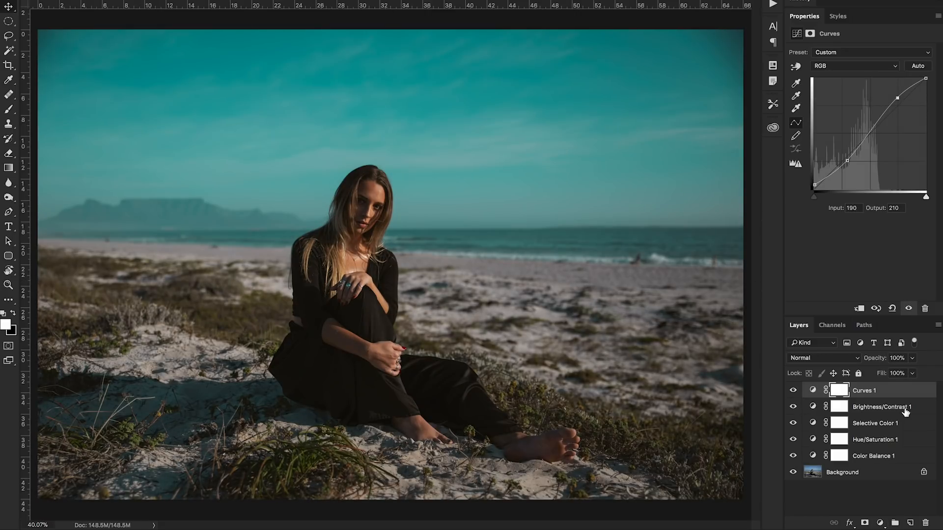
# - Lower the Hue/Saturation layer's Master saturation to −8
pyautogui.click(875, 439)
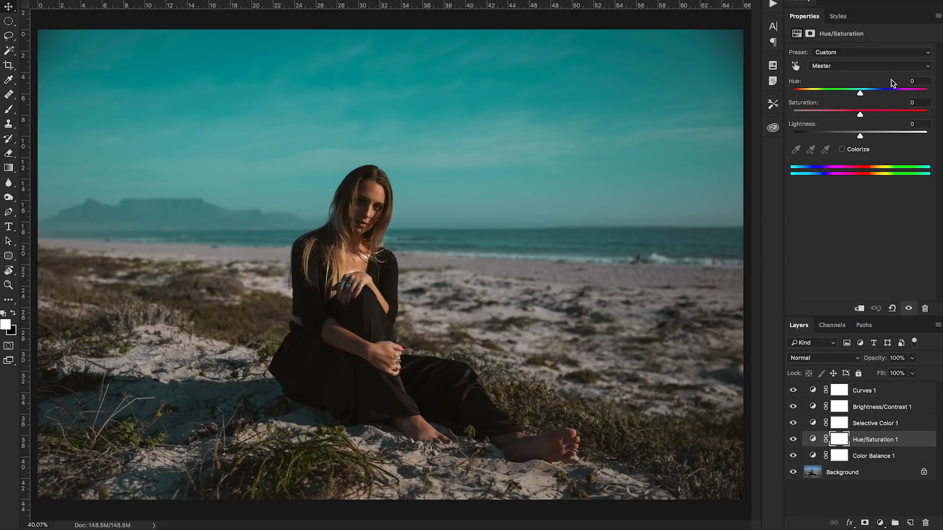
pyautogui.click(866, 65)
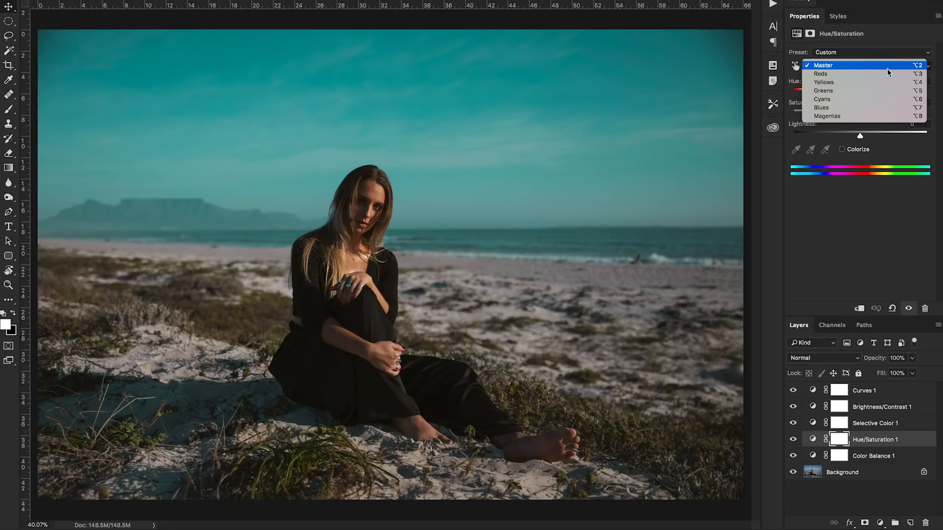
pyautogui.click(823, 65)
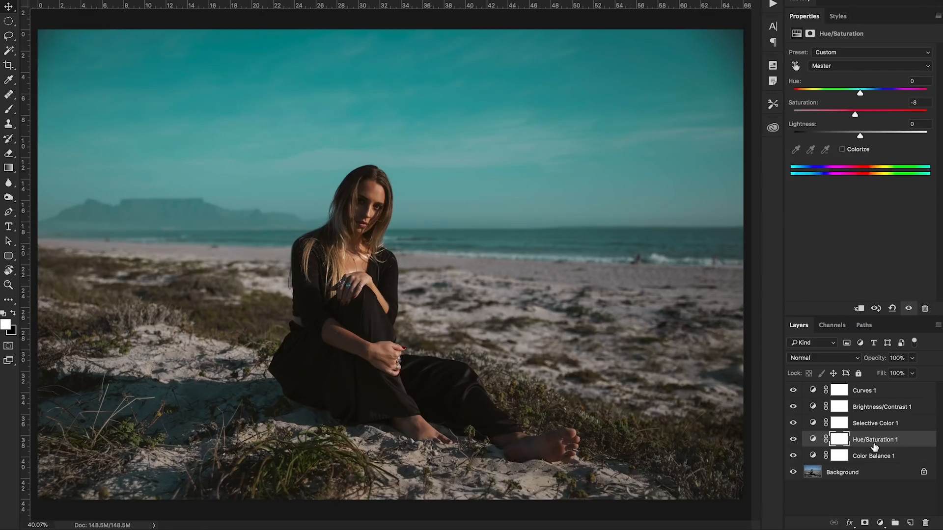
pyautogui.click(873, 455)
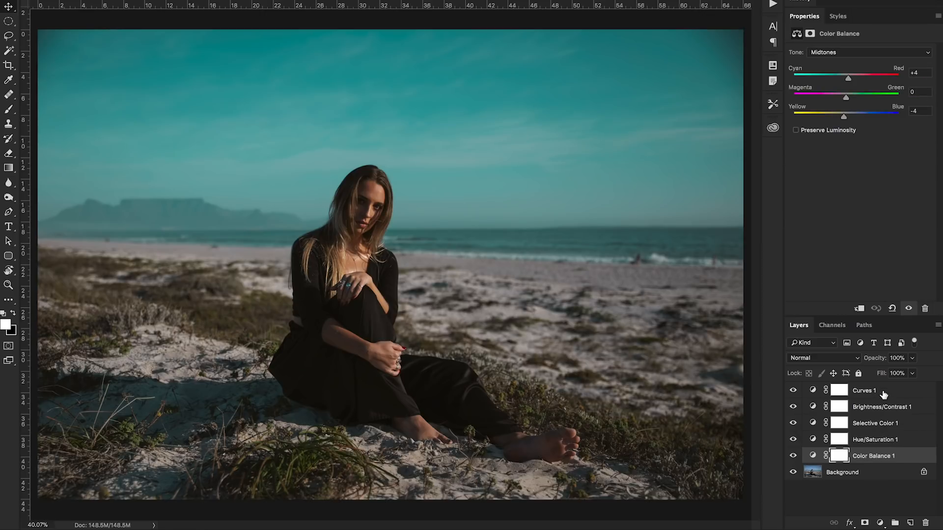
# - Rename Group 1 to 'Color' and toggle it to compare graded and original
pyautogui.click(864, 390)
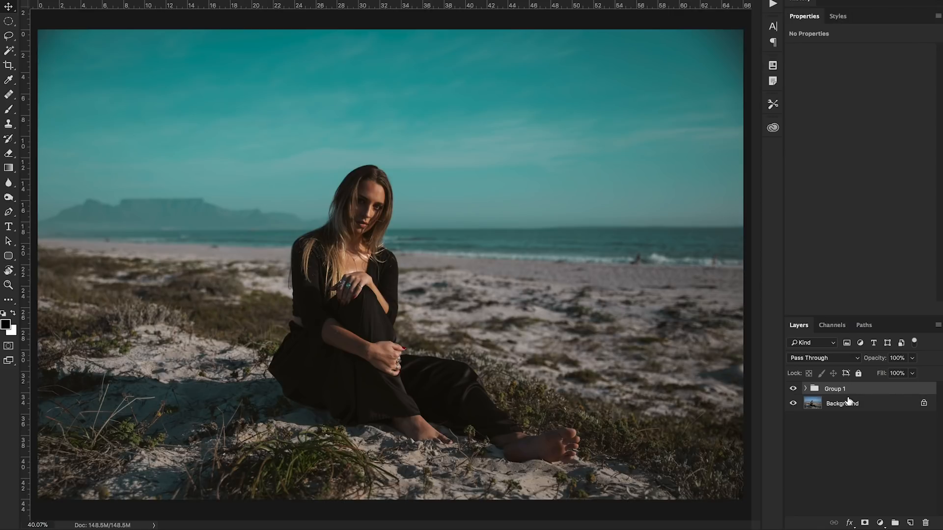
pyautogui.doubleClick(835, 389)
pyautogui.write('Color')
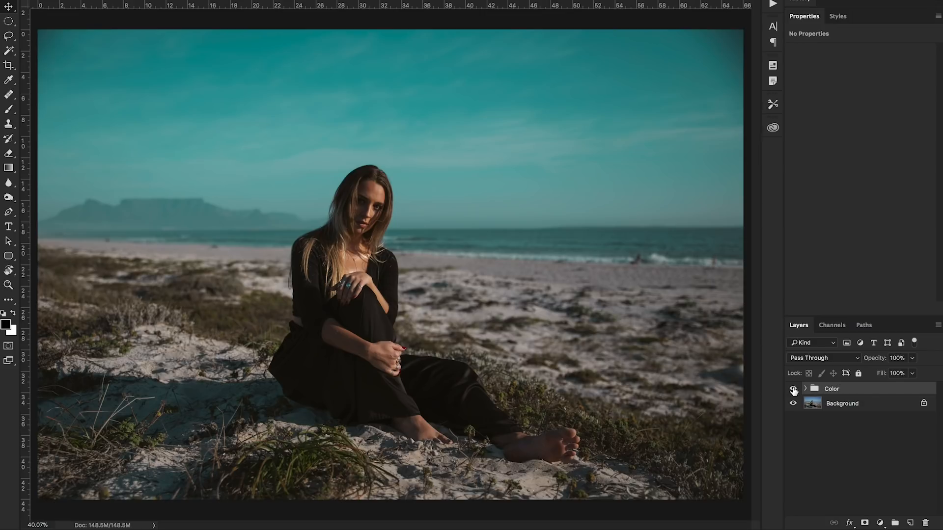
pyautogui.click(793, 389)
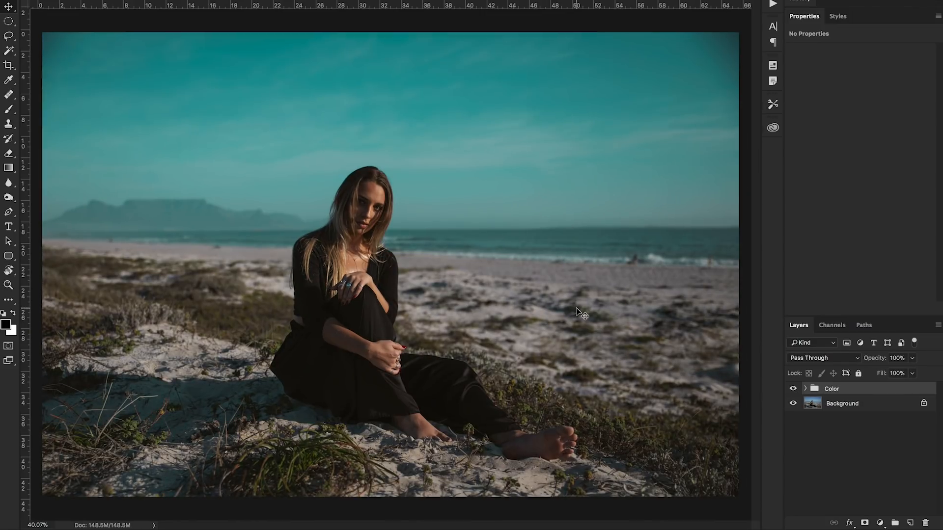
pyautogui.click(794, 389)
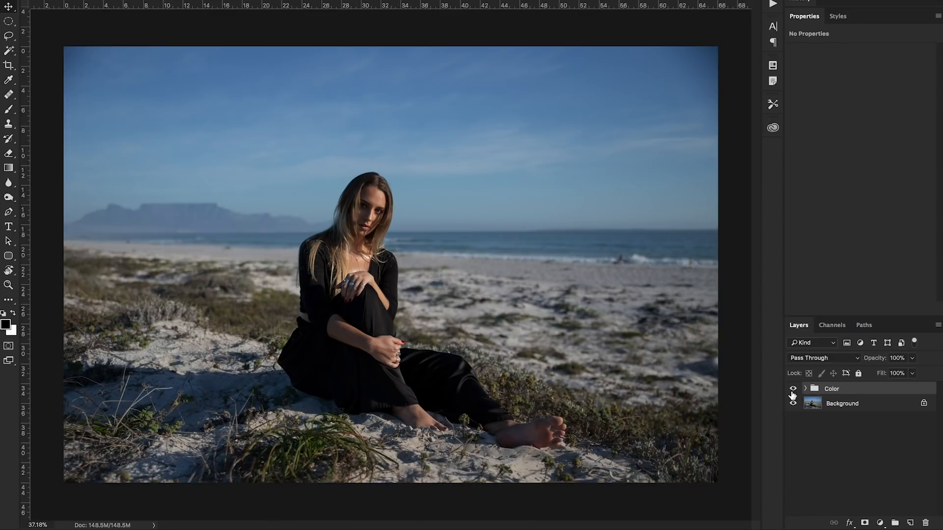
pyautogui.click(793, 389)
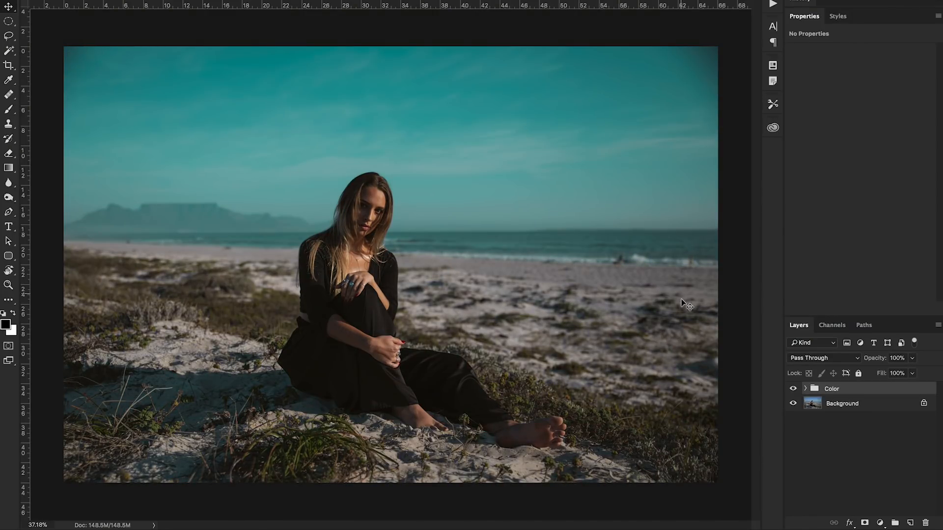
pyautogui.moveTo(558, 331)
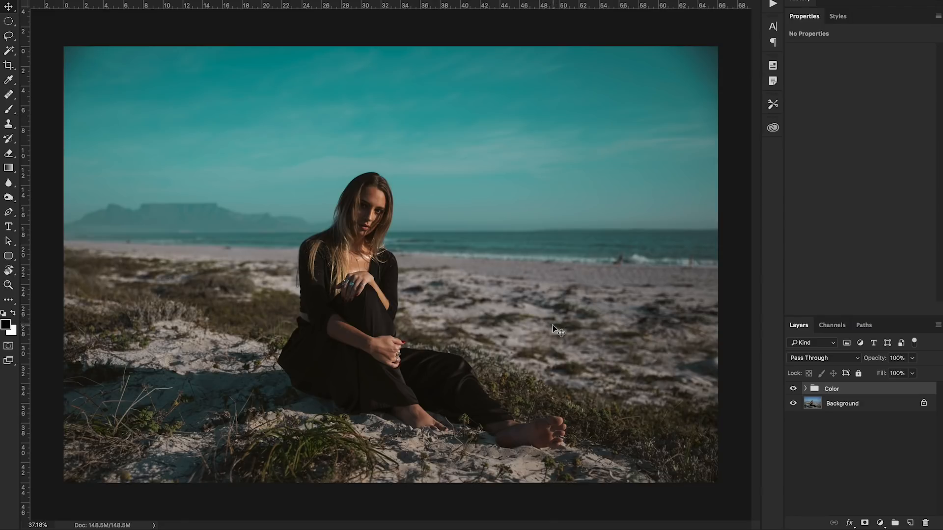
pyautogui.moveTo(595, 346)
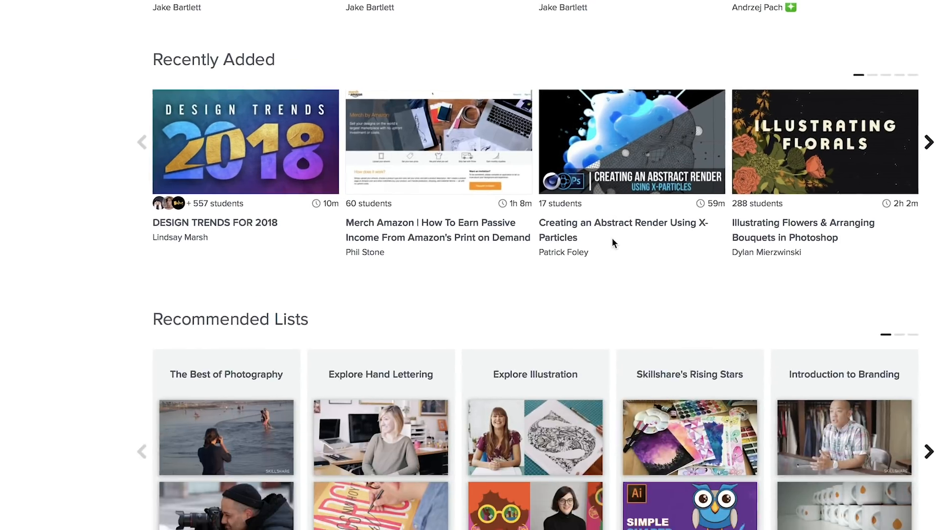
pyautogui.scroll(-3)
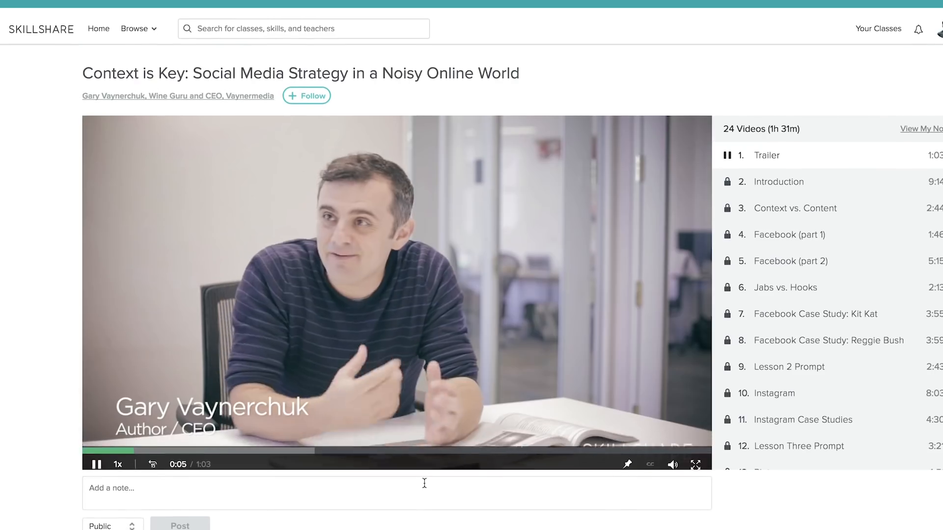
pyautogui.scroll(-3)
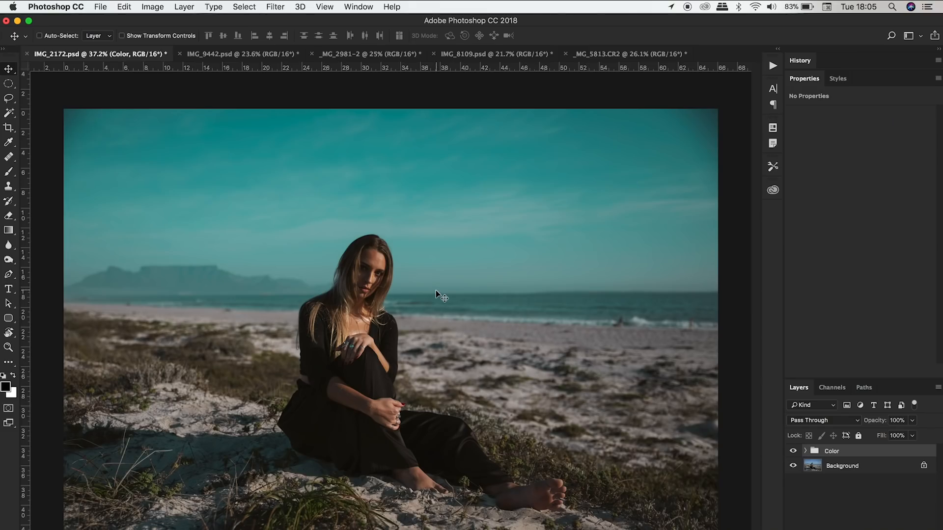
# - Export the teal grade as a CUBE colour lookup table with 64 grid points at High quality, named Blueeeee
pyautogui.click(101, 7)
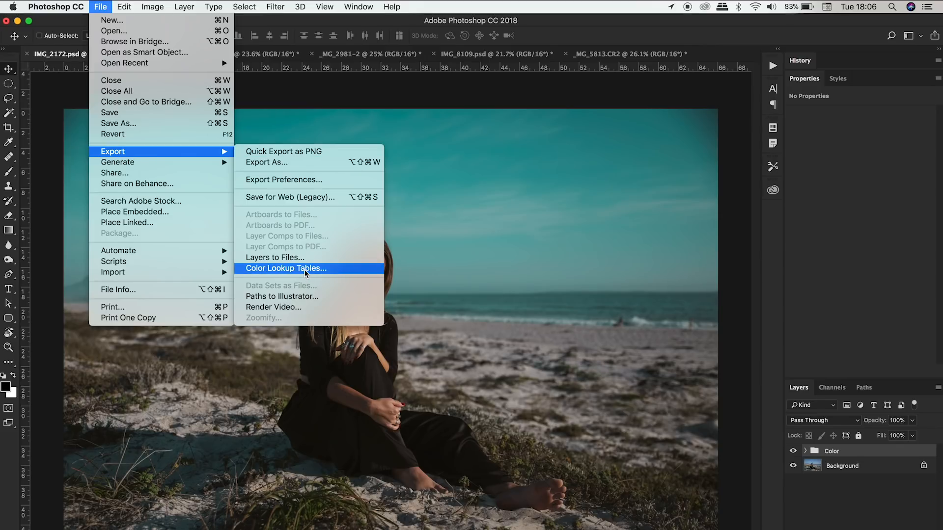
pyautogui.click(285, 268)
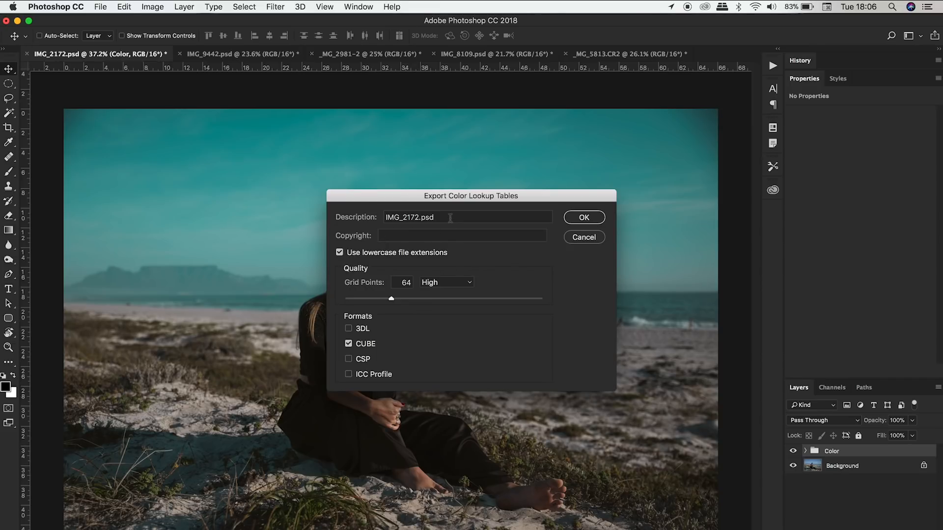
pyautogui.moveTo(410, 259)
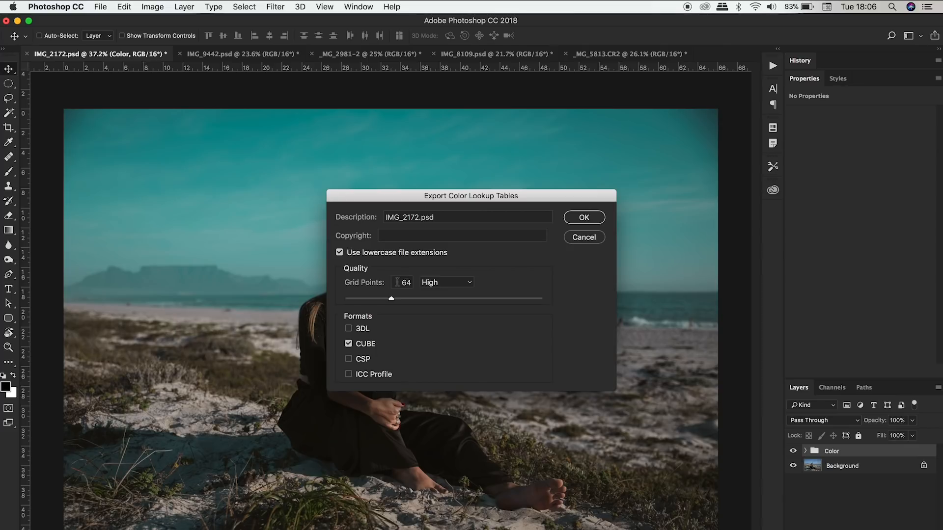
pyautogui.click(445, 282)
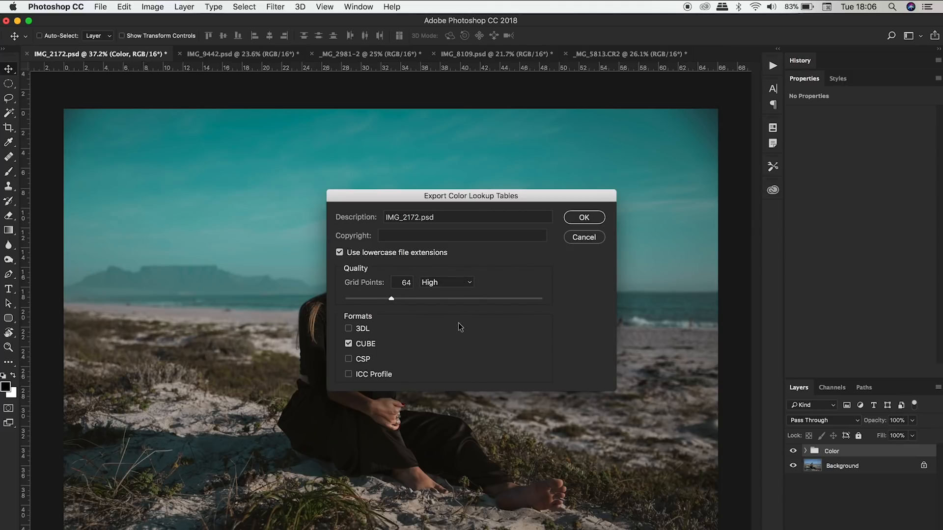
pyautogui.click(445, 282)
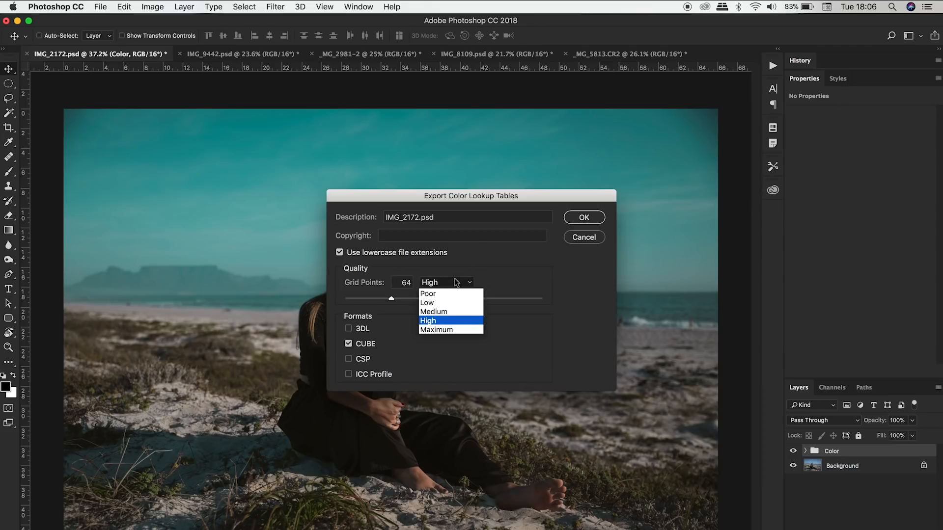
pyautogui.click(428, 320)
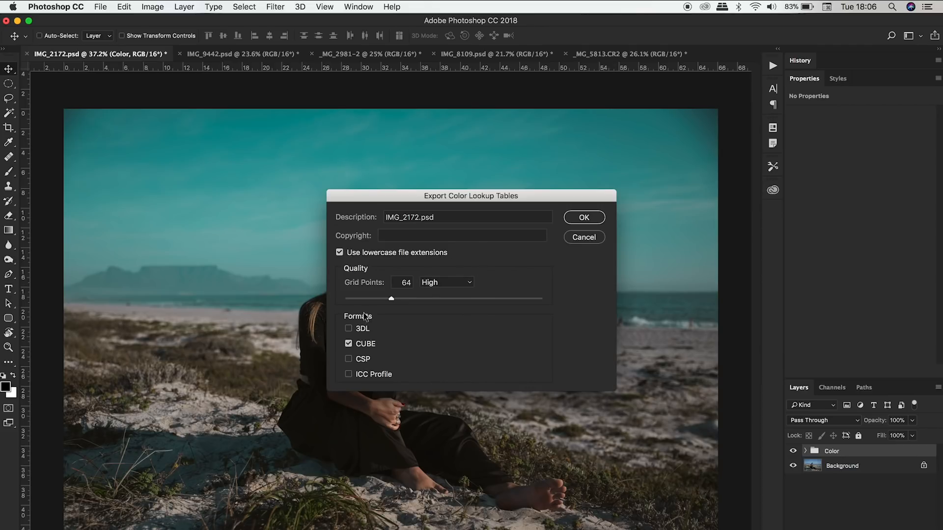
pyautogui.moveTo(361, 371)
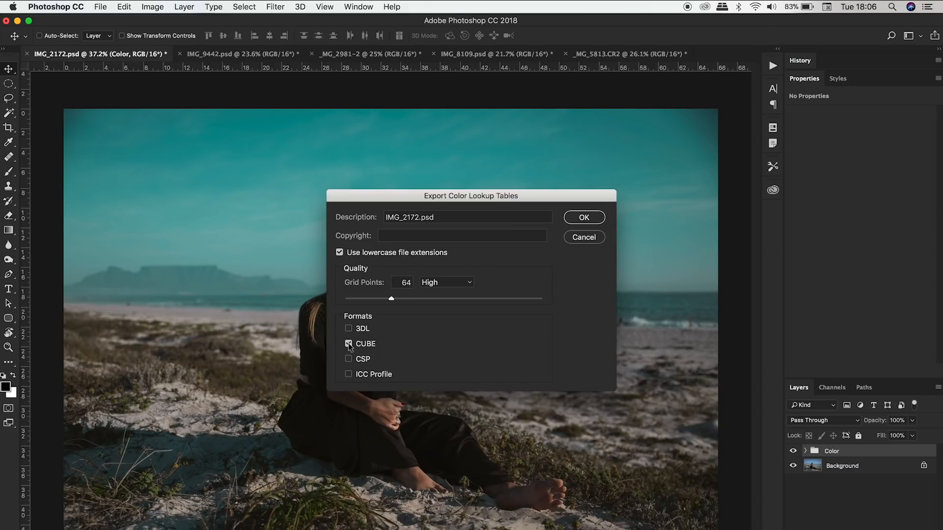
pyautogui.click(348, 328)
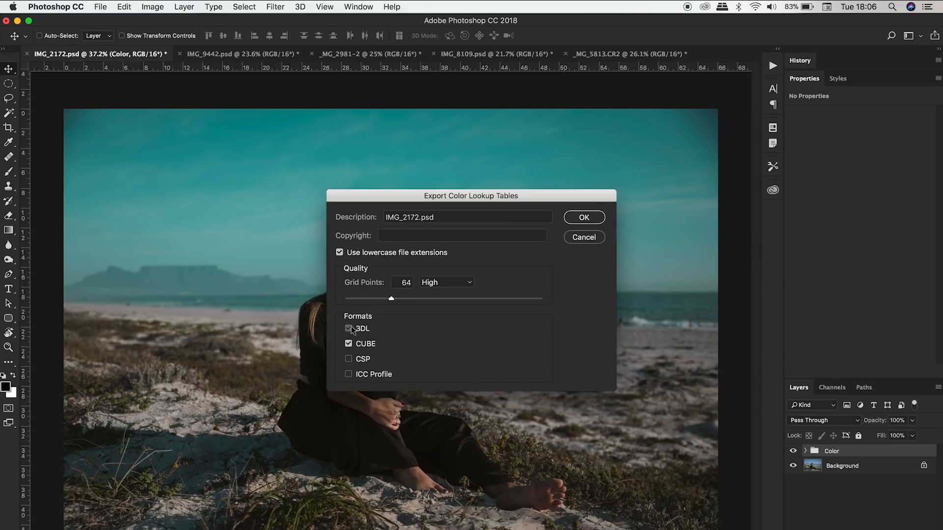
pyautogui.click(348, 328)
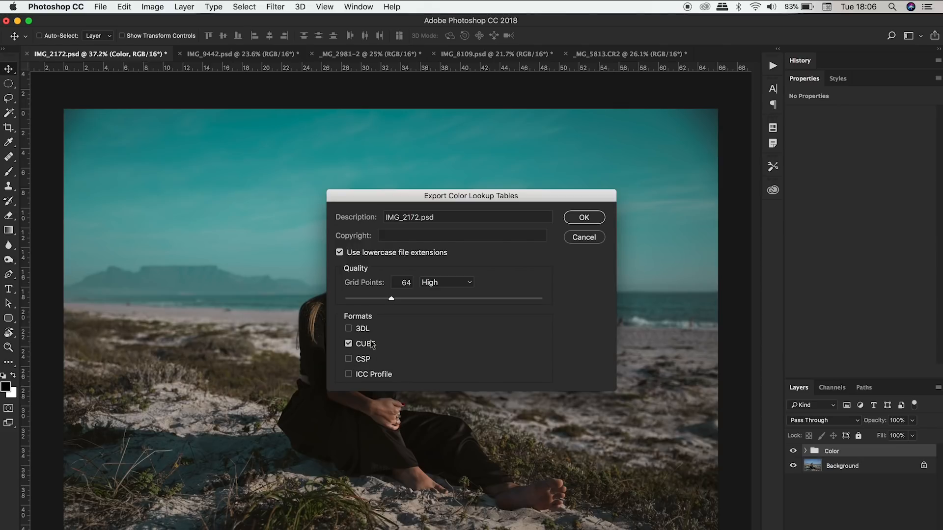
pyautogui.moveTo(379, 349)
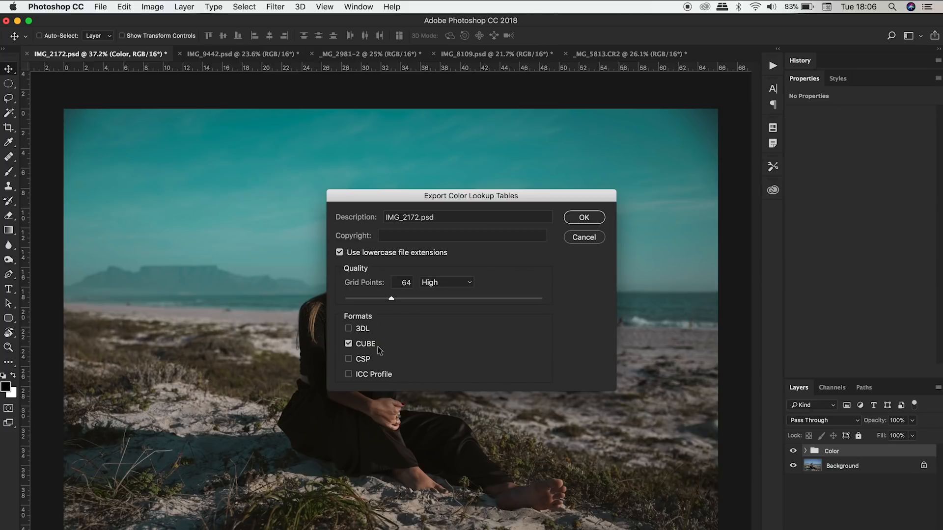
pyautogui.moveTo(452, 359)
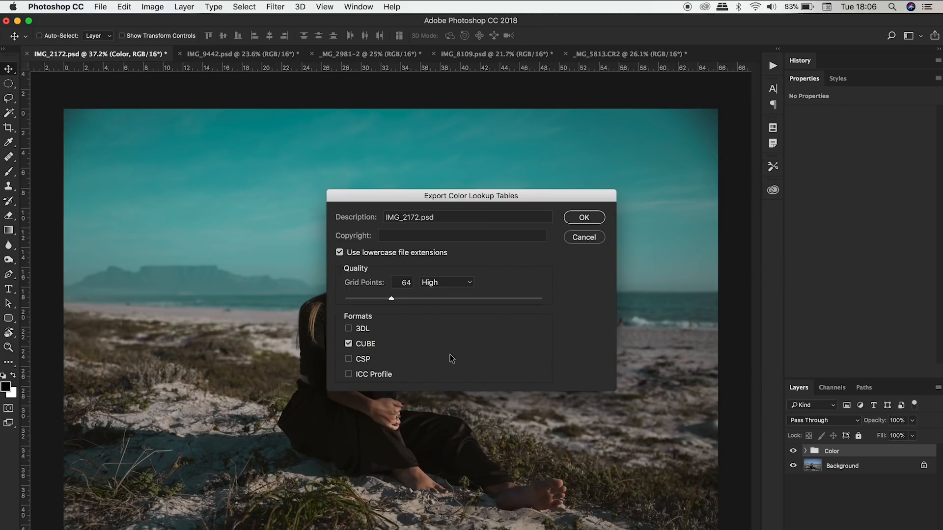
pyautogui.moveTo(557, 365)
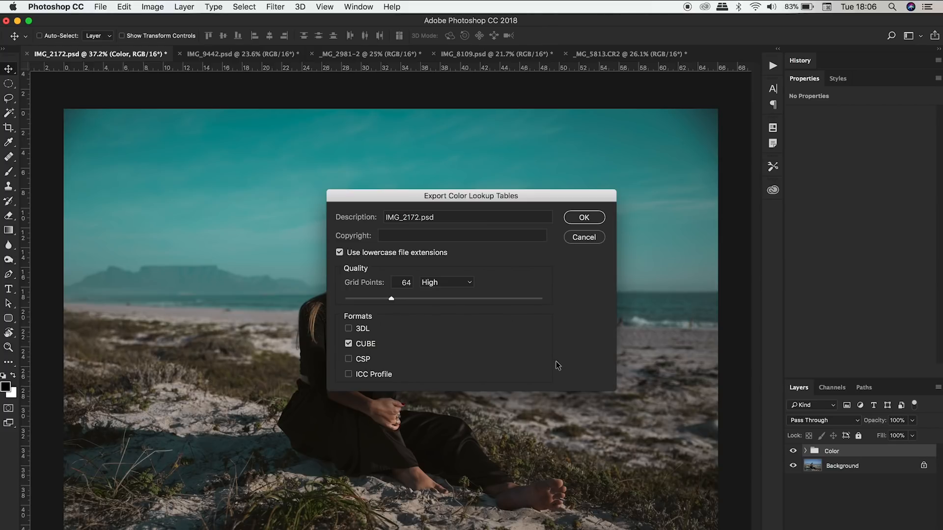
pyautogui.moveTo(456, 328)
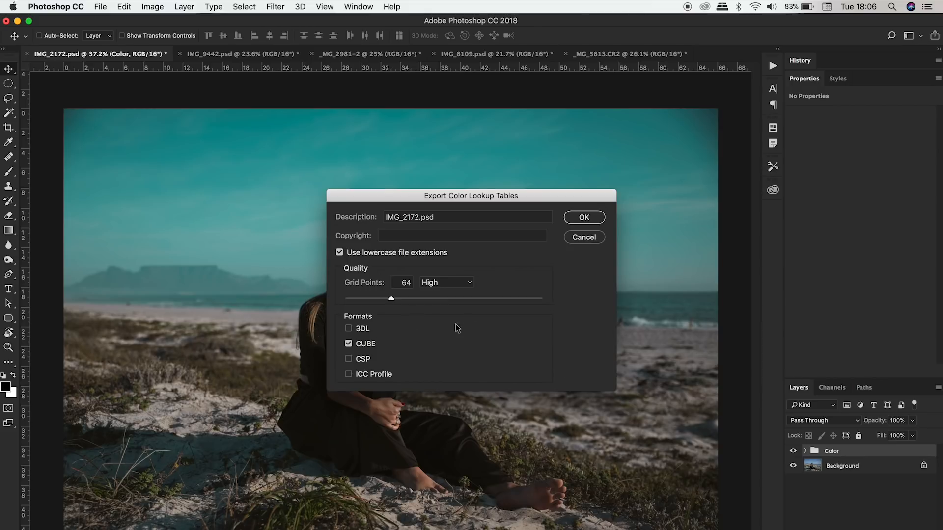
pyautogui.click(582, 217)
pyautogui.write('Blueeeee.lut')
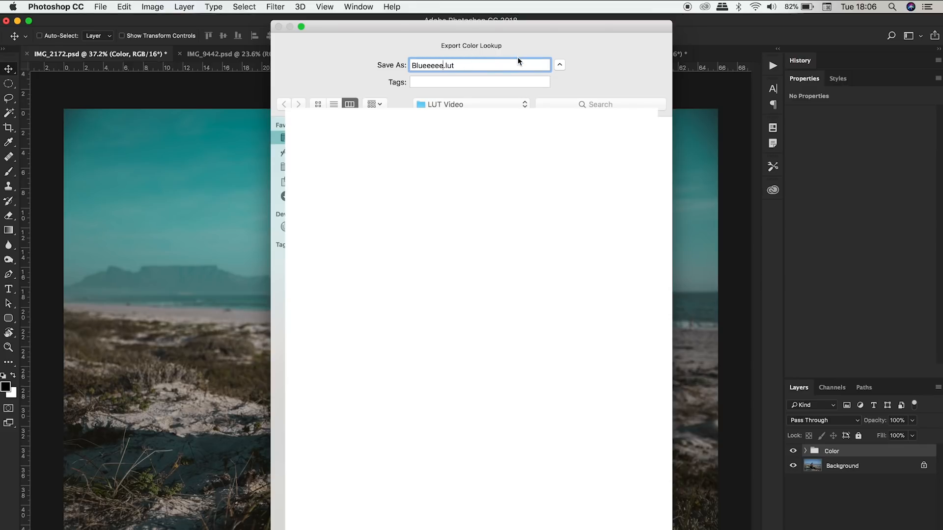
pyautogui.moveTo(517, 61)
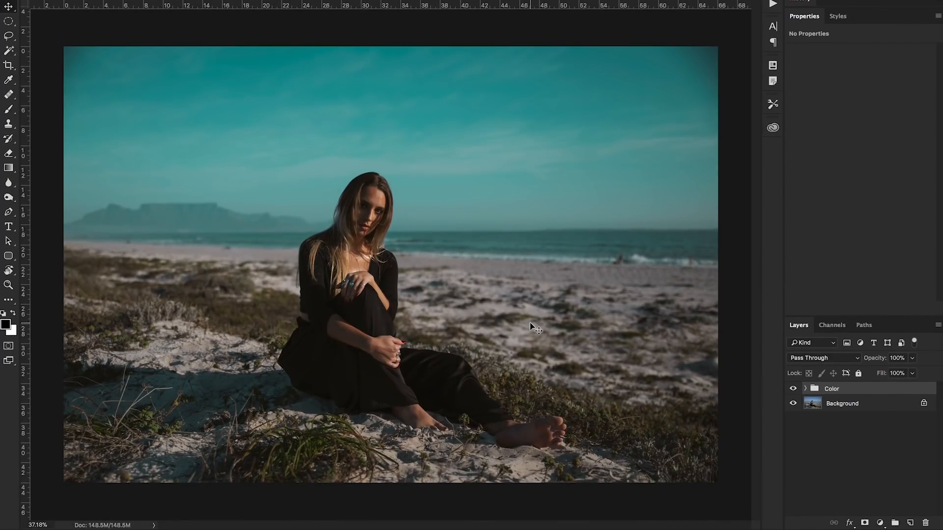
# - Hide the Color group, add a Color Lookup layer on the beach portrait and load Blueeeee.cube into it
pyautogui.click(794, 389)
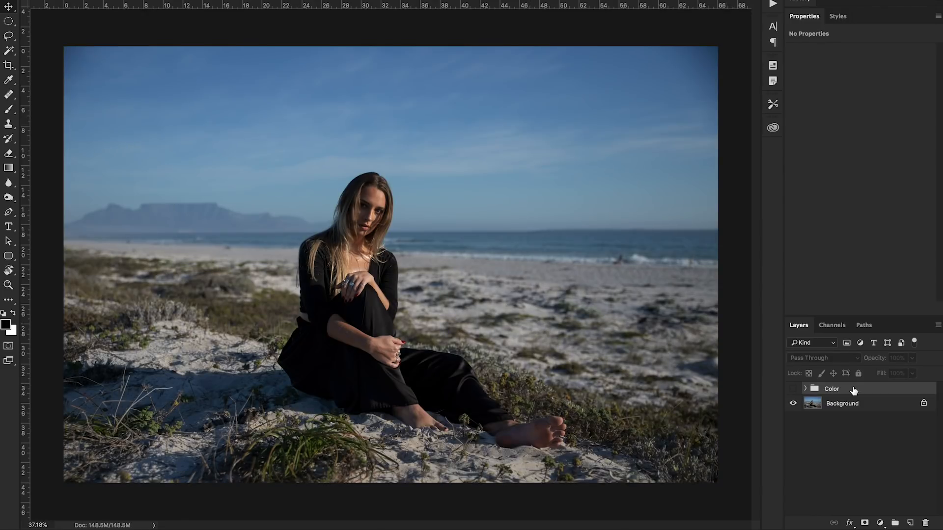
pyautogui.click(880, 522)
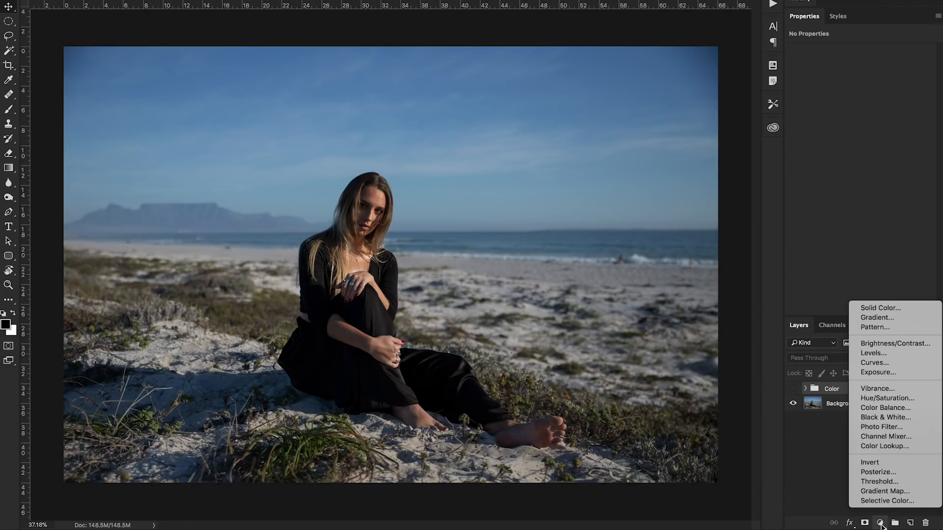
pyautogui.moveTo(893, 456)
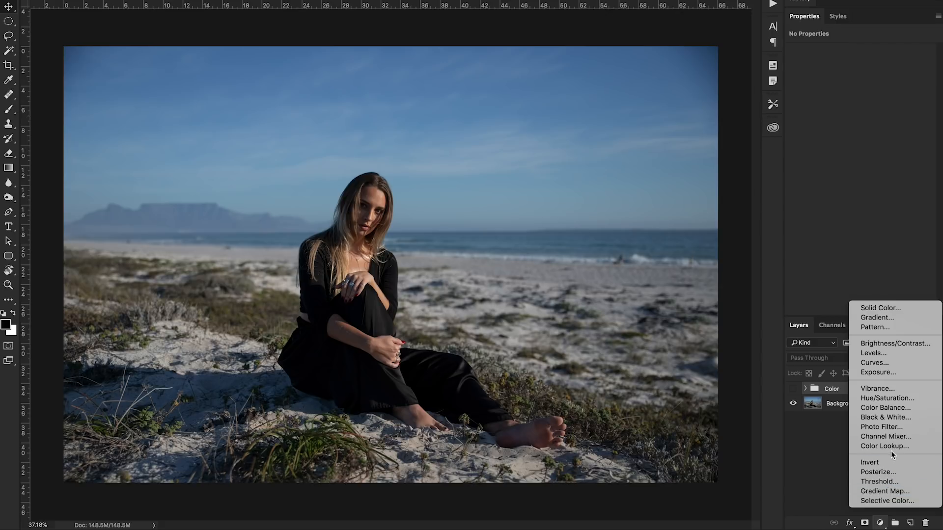
pyautogui.click(883, 446)
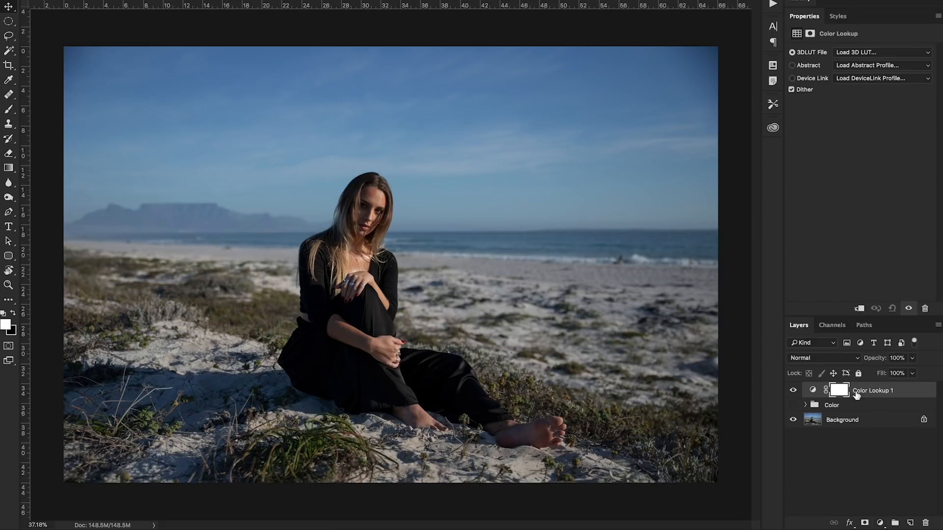
pyautogui.moveTo(874, 396)
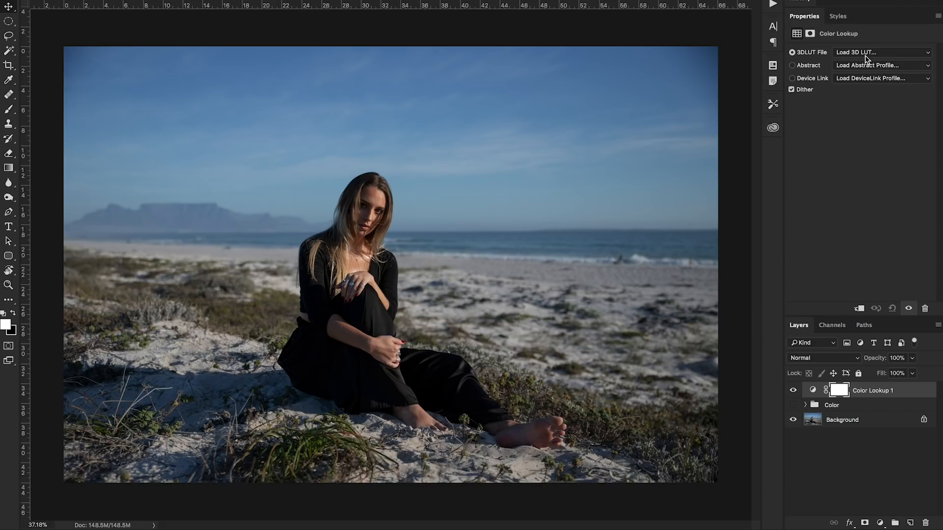
pyautogui.click(881, 52)
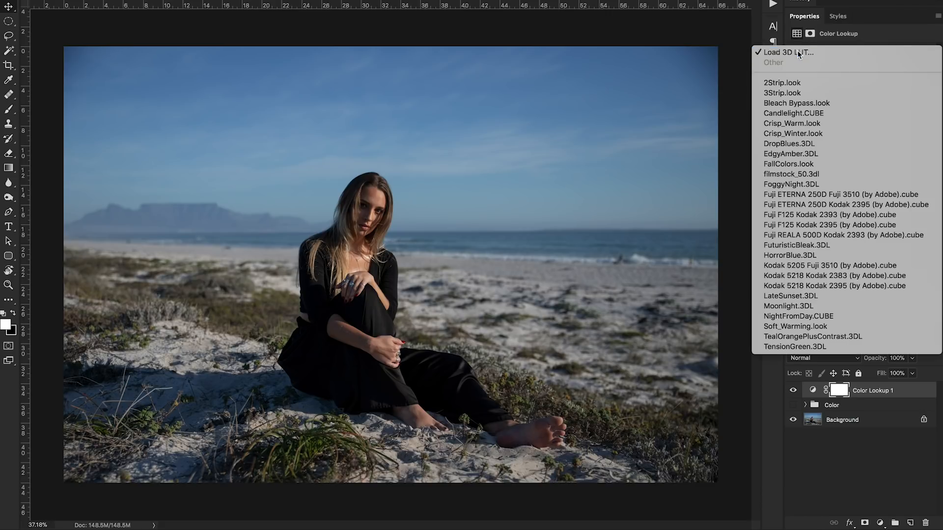
pyautogui.click(788, 52)
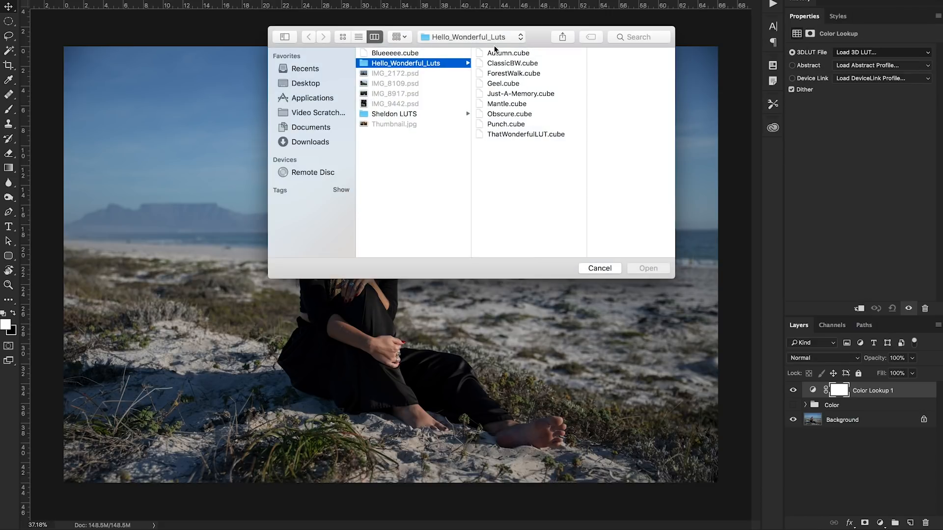
pyautogui.click(393, 53)
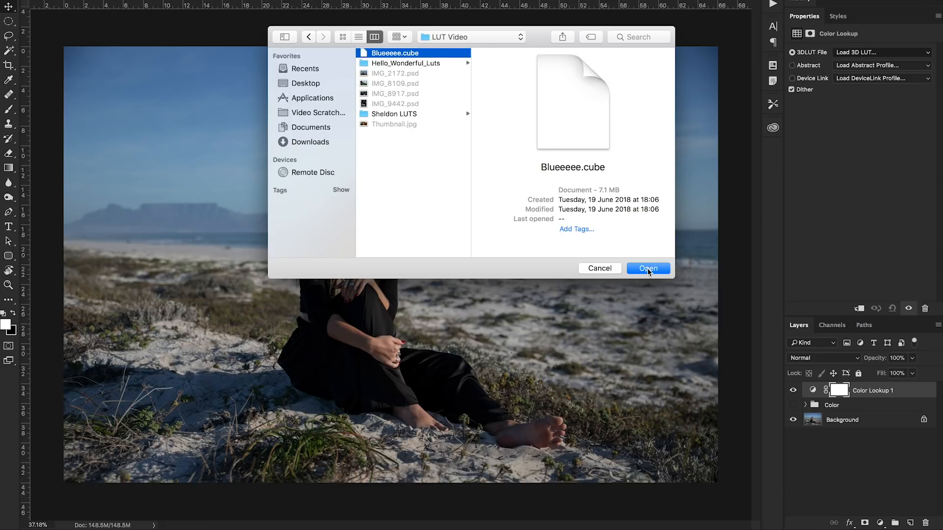
pyautogui.click(648, 268)
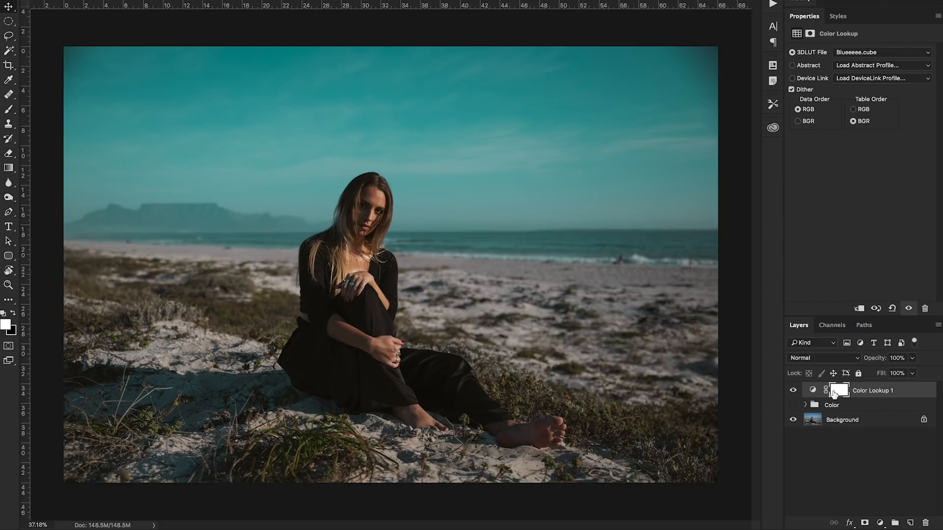
pyautogui.click(794, 390)
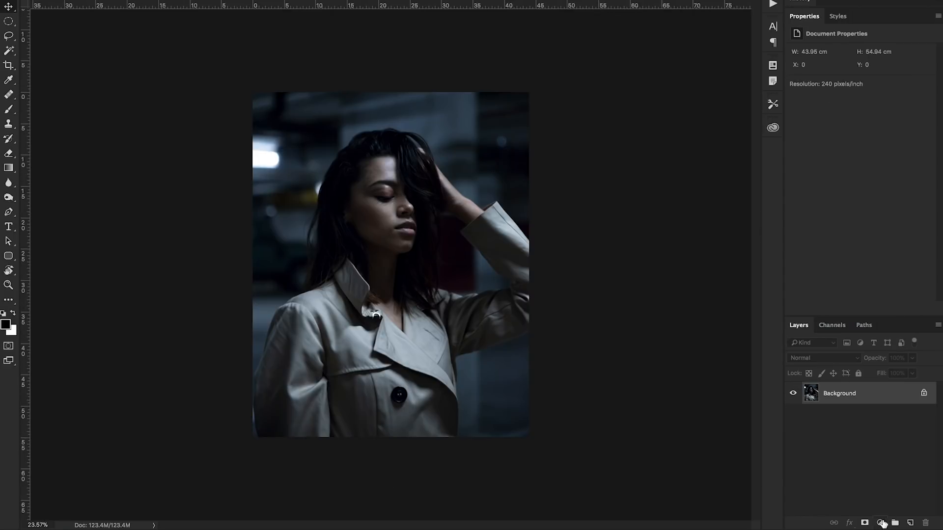
# - Add a Color Lookup layer to the trench-coat portrait and load Blueeeee.cube for a cooler teal look
pyautogui.click(880, 524)
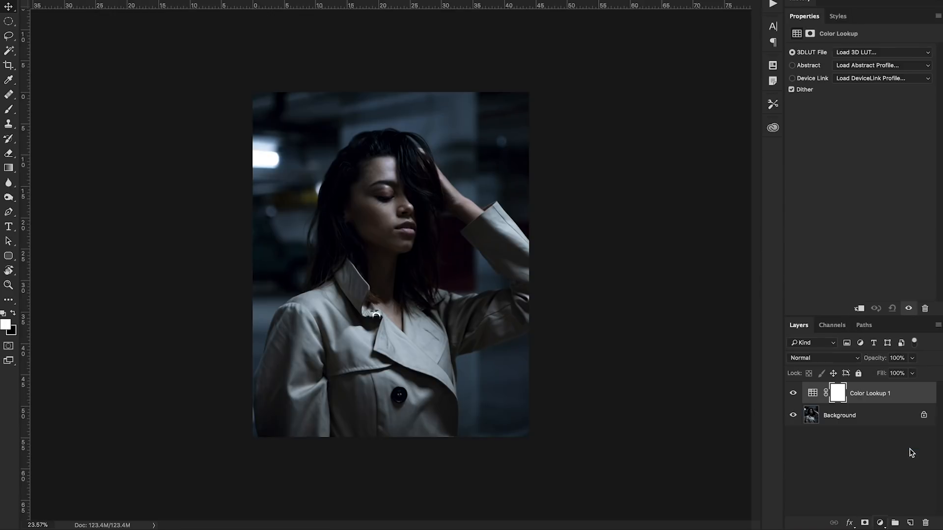
pyautogui.click(881, 52)
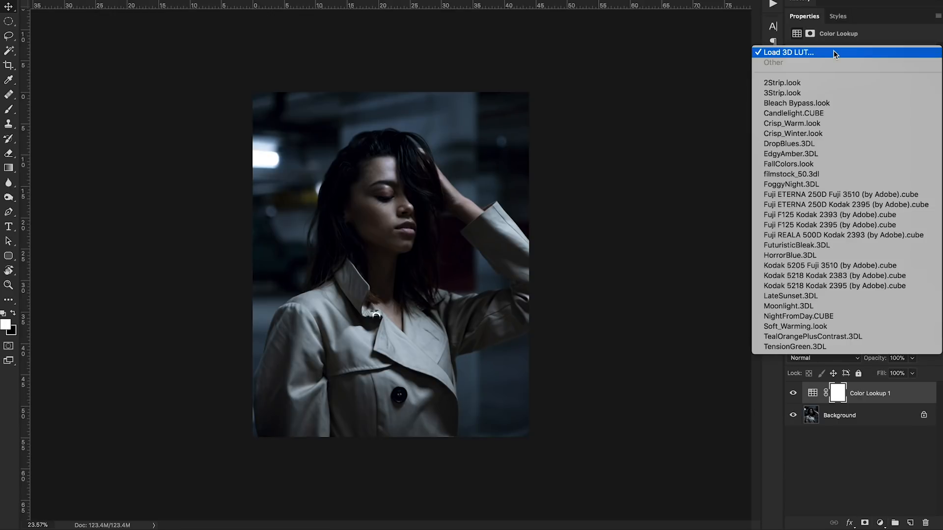
pyautogui.click(787, 52)
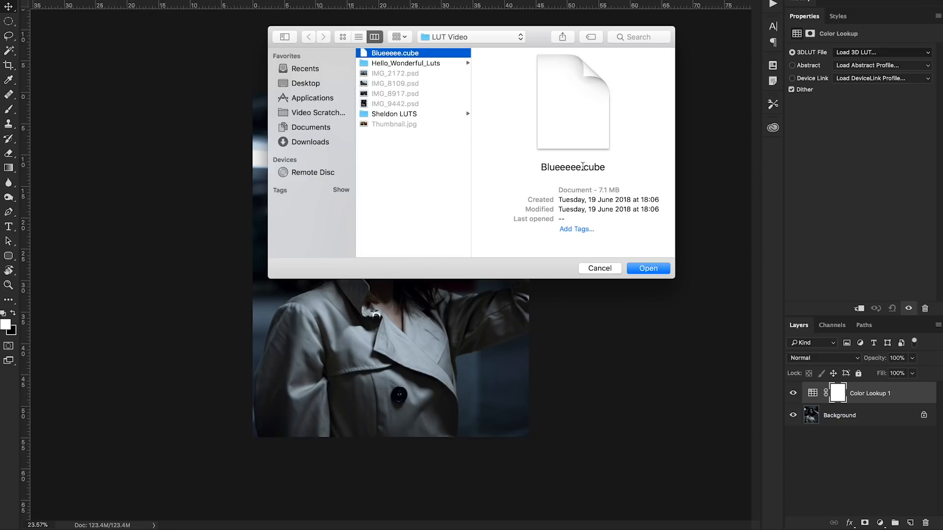
pyautogui.click(647, 268)
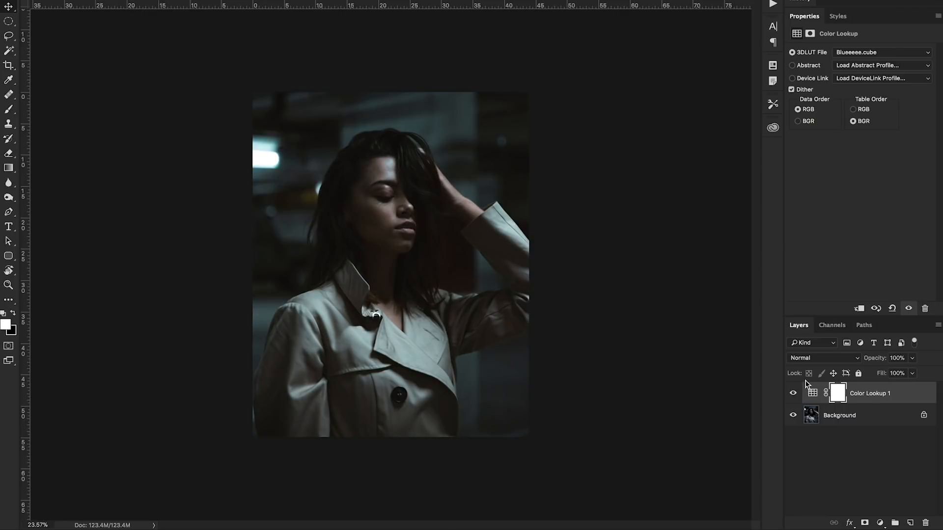
pyautogui.moveTo(661, 319)
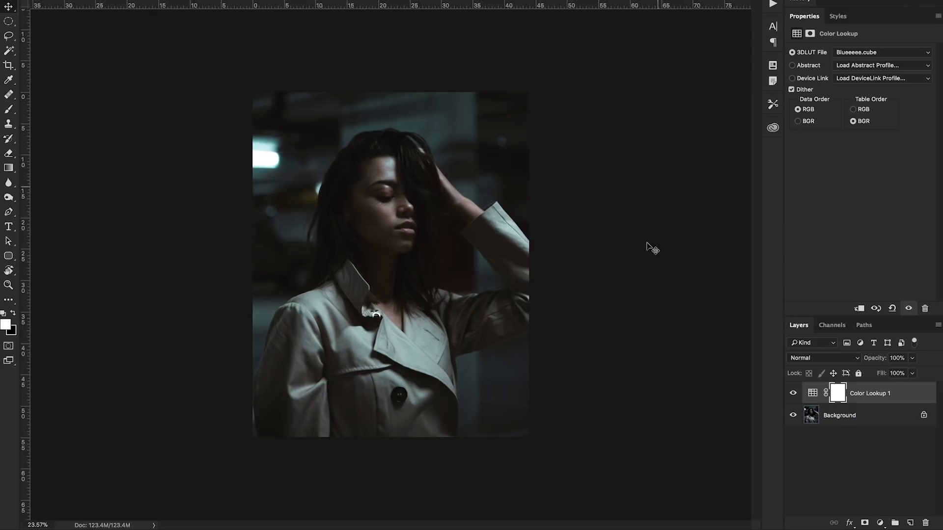
pyautogui.moveTo(613, 344)
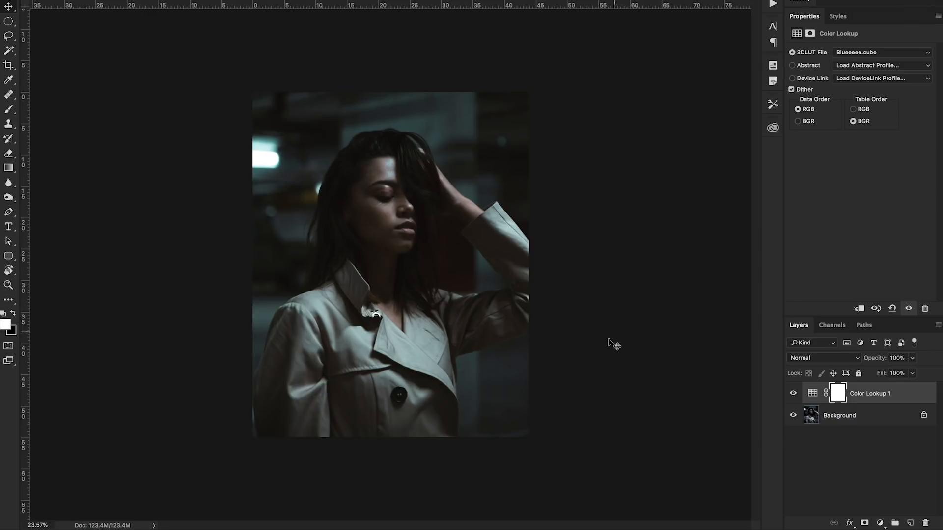
pyautogui.moveTo(607, 348)
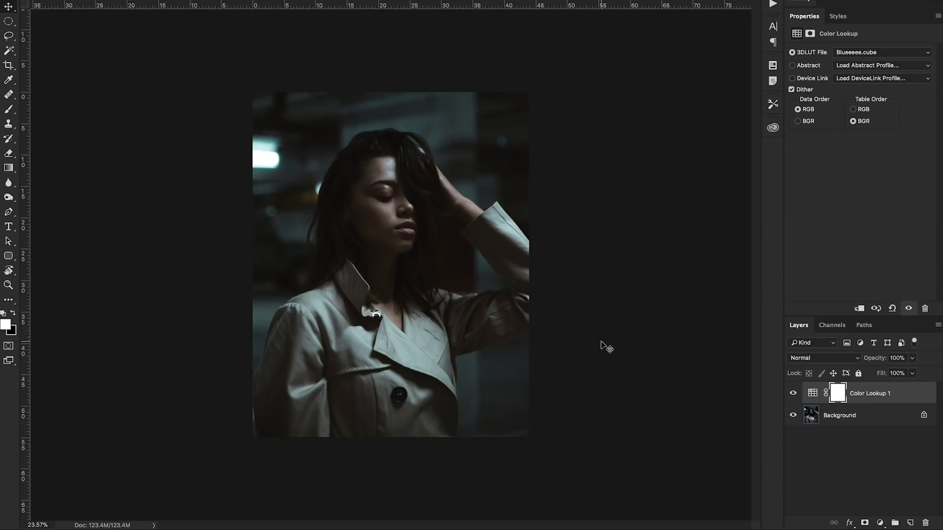
pyautogui.moveTo(695, 355)
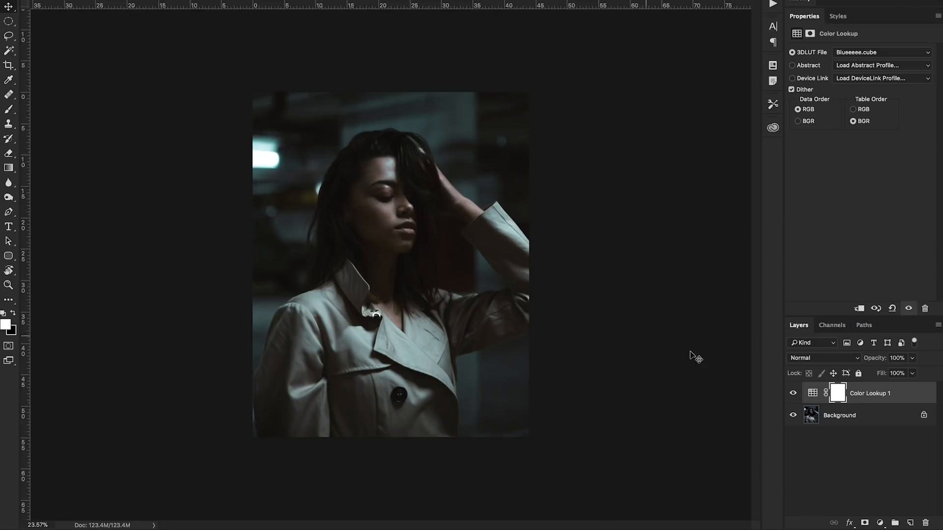
pyautogui.click(912, 53)
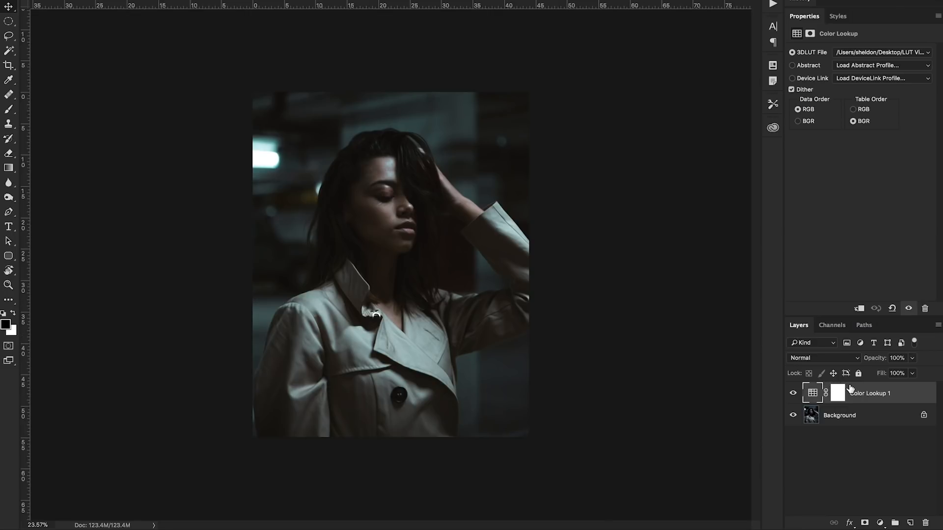
pyautogui.click(836, 393)
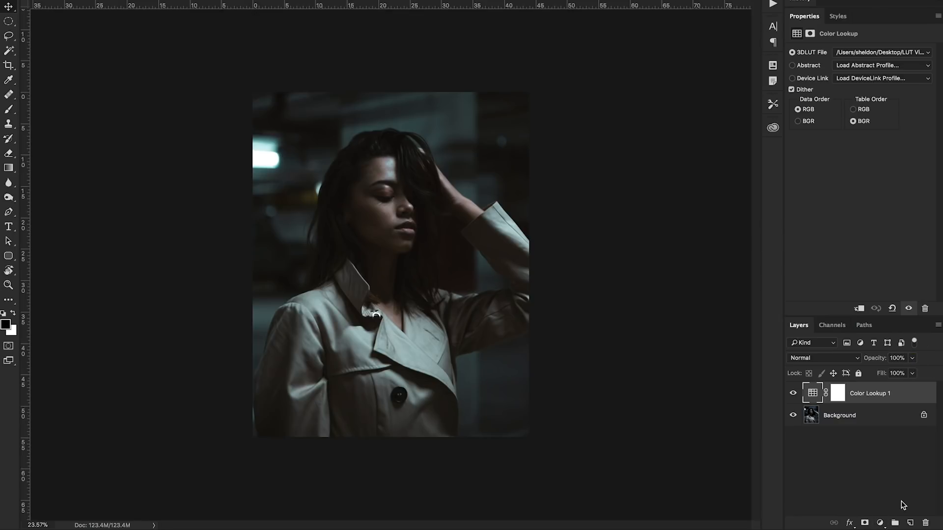
# - Add a Brightness/Contrast layer (brightness 16, contrast 31) above the lookup, then hide the adjustments
pyautogui.click(880, 521)
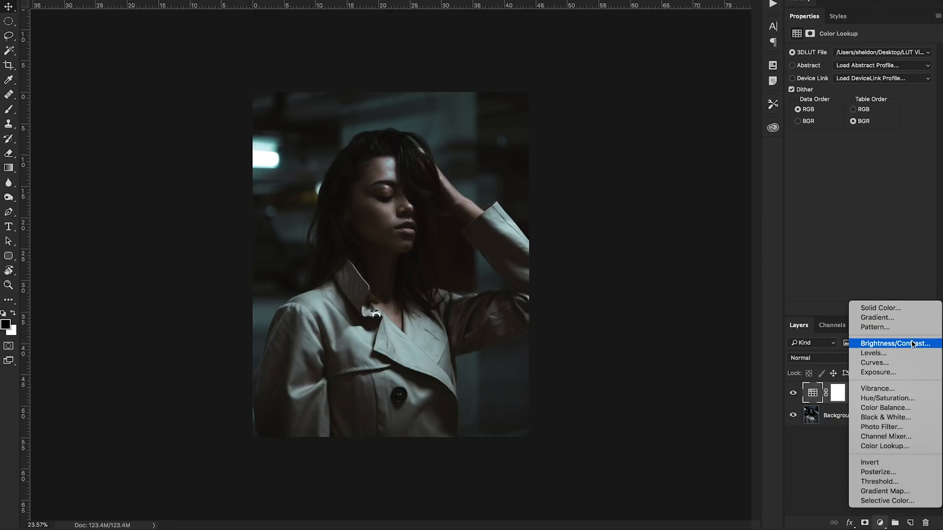
pyautogui.click(896, 343)
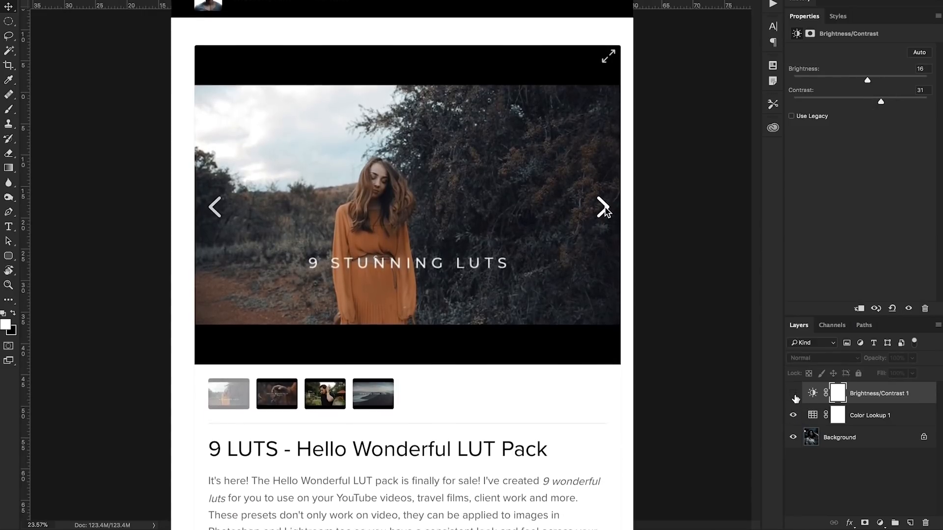
pyautogui.click(604, 207)
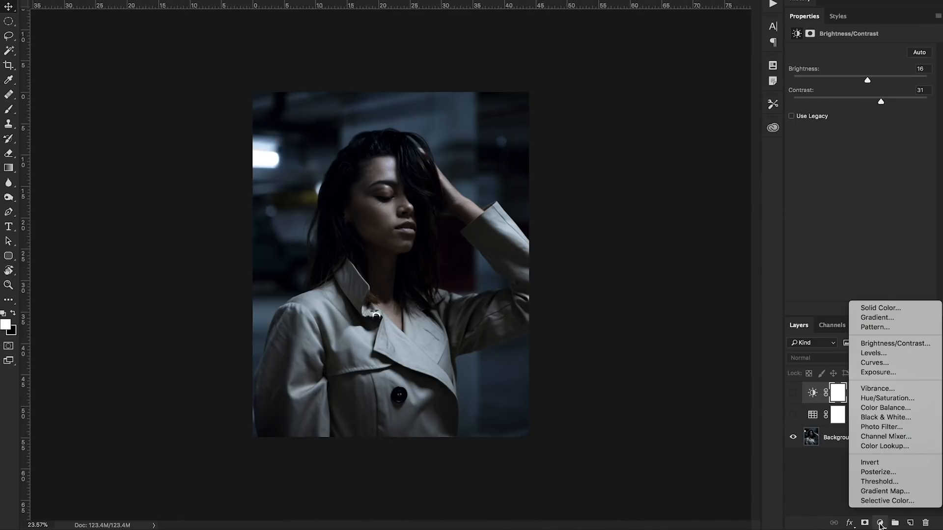
# - Load Geel.cube from Hello_Wonderful_Luts into a new Color Lookup layer and toggle it to compare
pyautogui.click(885, 445)
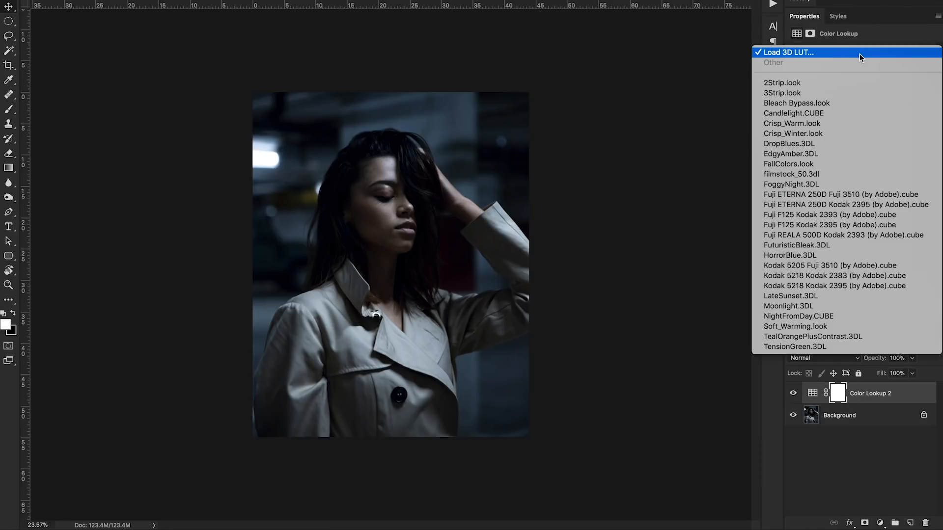
pyautogui.click(786, 52)
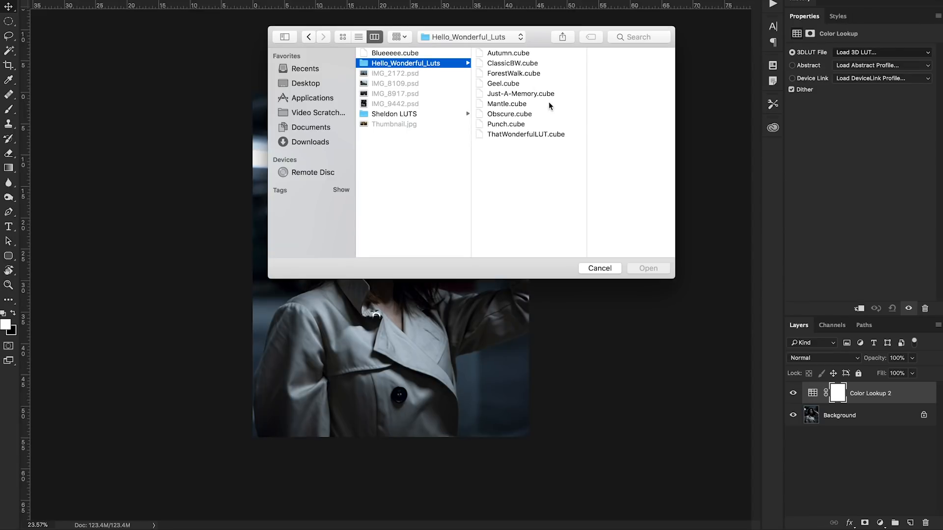
pyautogui.click(503, 83)
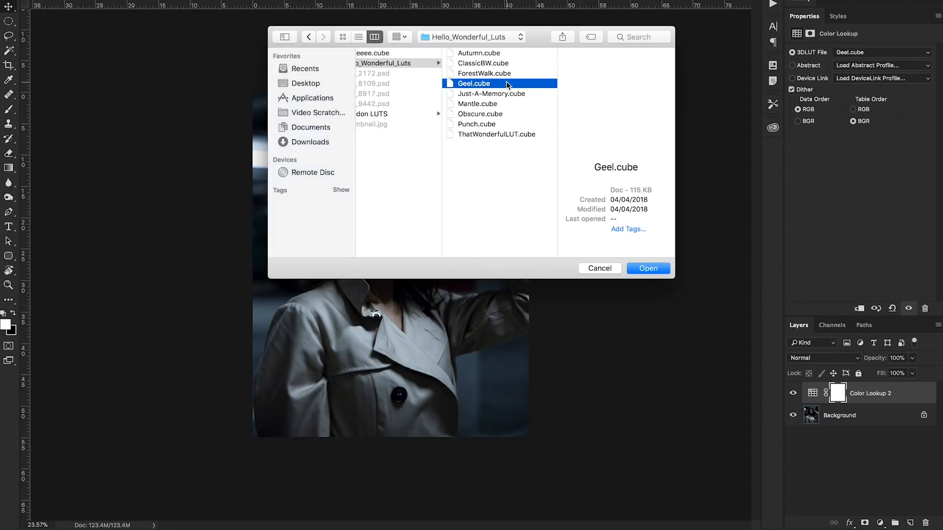
pyautogui.click(648, 269)
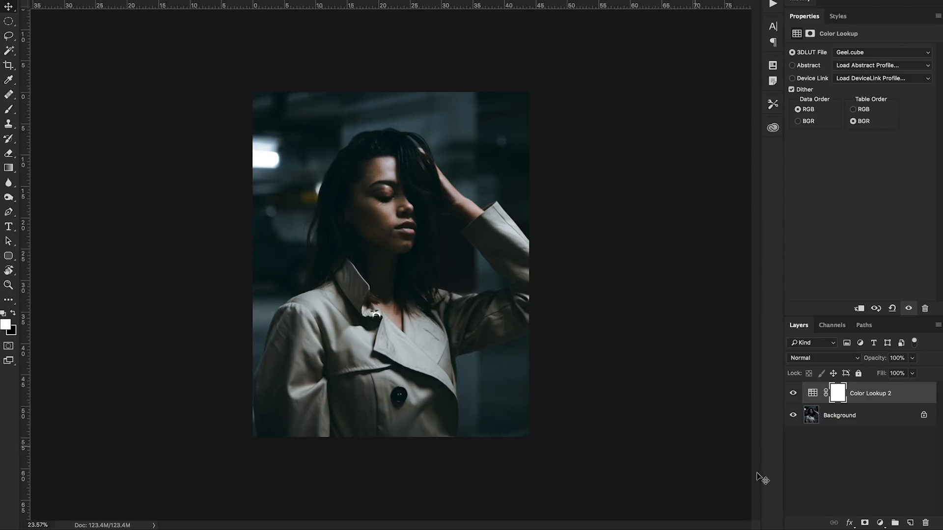
pyautogui.click(793, 393)
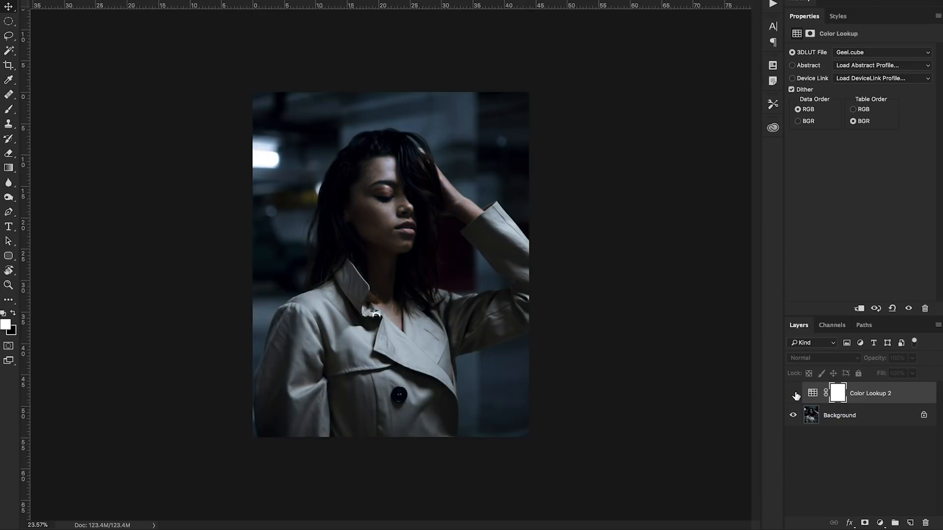
pyautogui.click(794, 393)
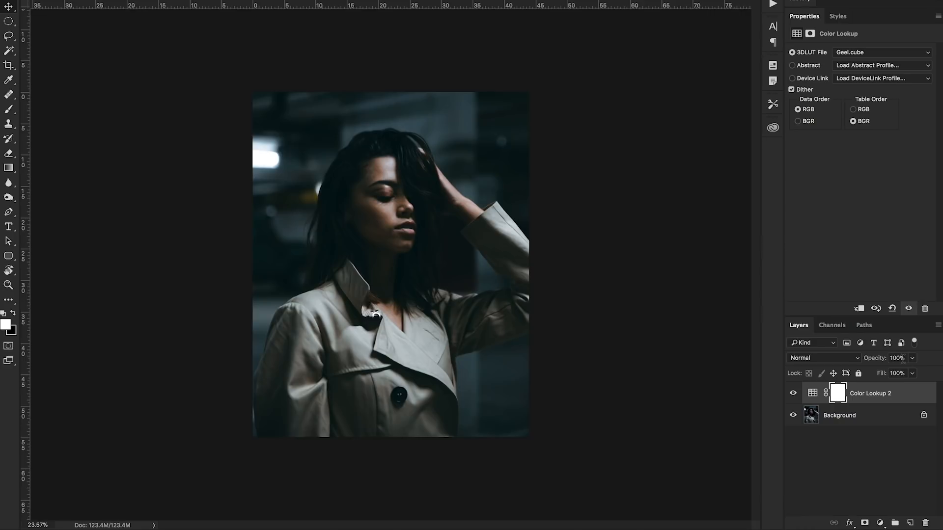
pyautogui.moveTo(896, 358)
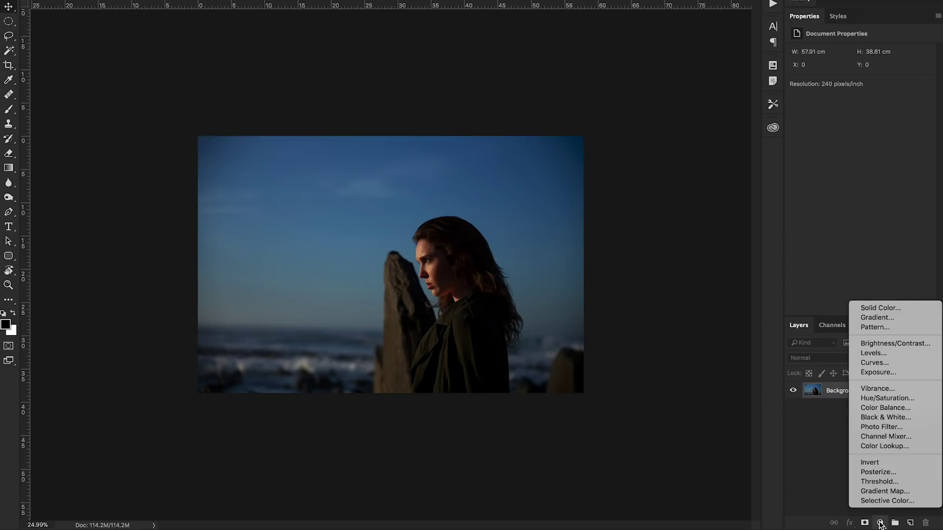
# - Grade the seaside profile portrait with Punch.cube on a Color Lookup layer at 48% opacity and compare it
pyautogui.click(884, 446)
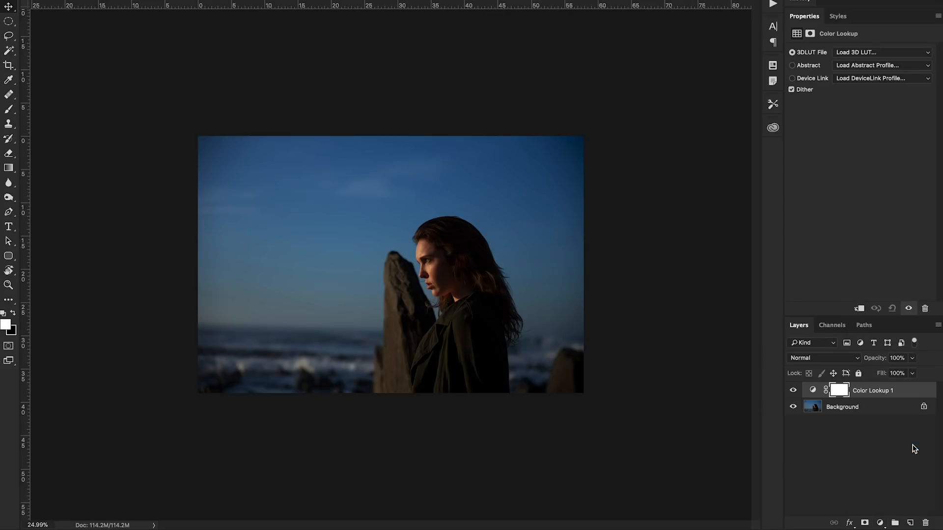
pyautogui.click(880, 52)
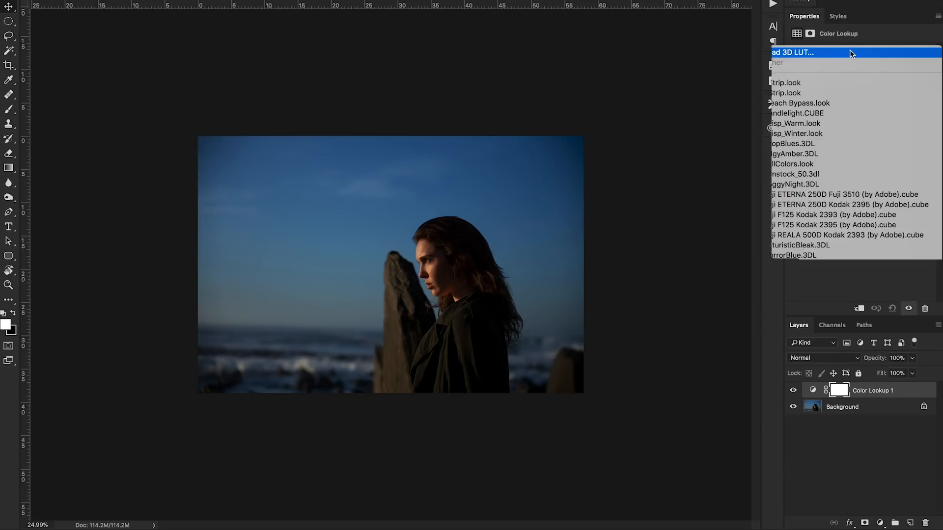
pyautogui.click(794, 52)
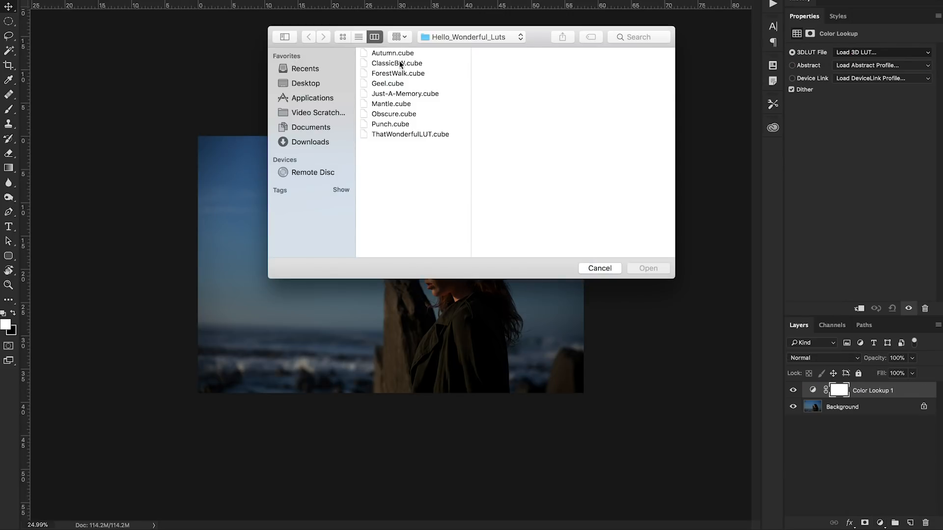
pyautogui.click(390, 124)
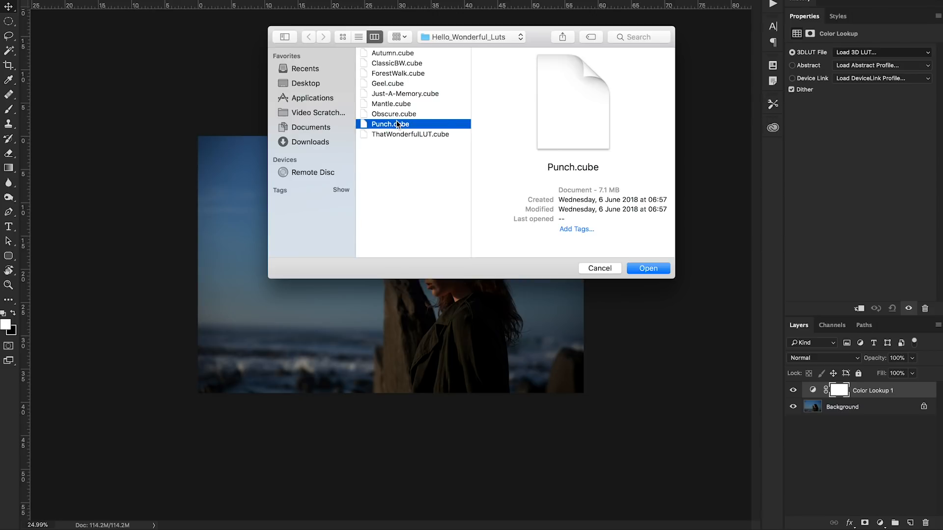
pyautogui.click(647, 268)
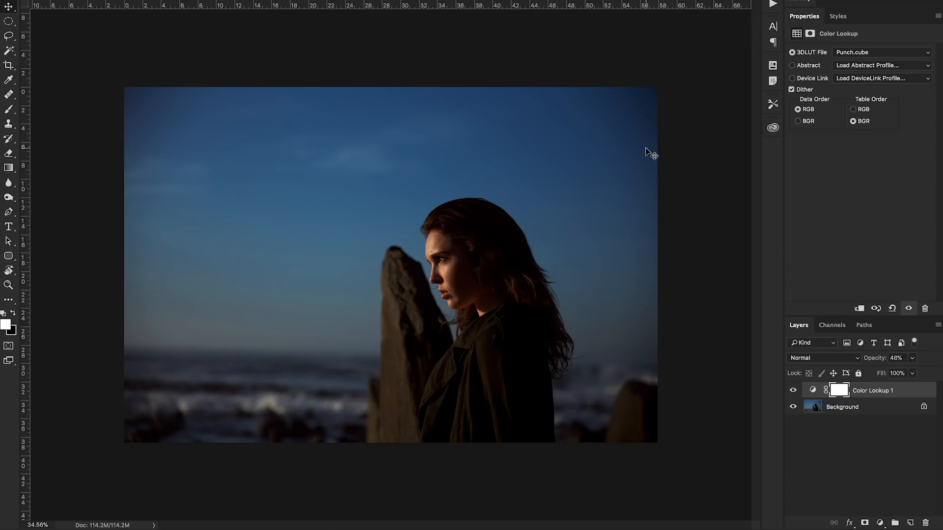
pyautogui.click(793, 390)
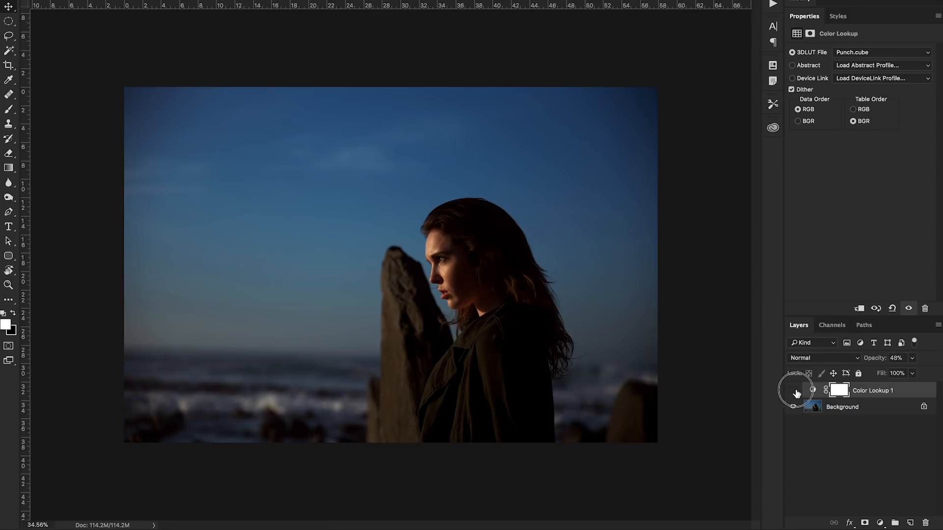
pyautogui.click(793, 390)
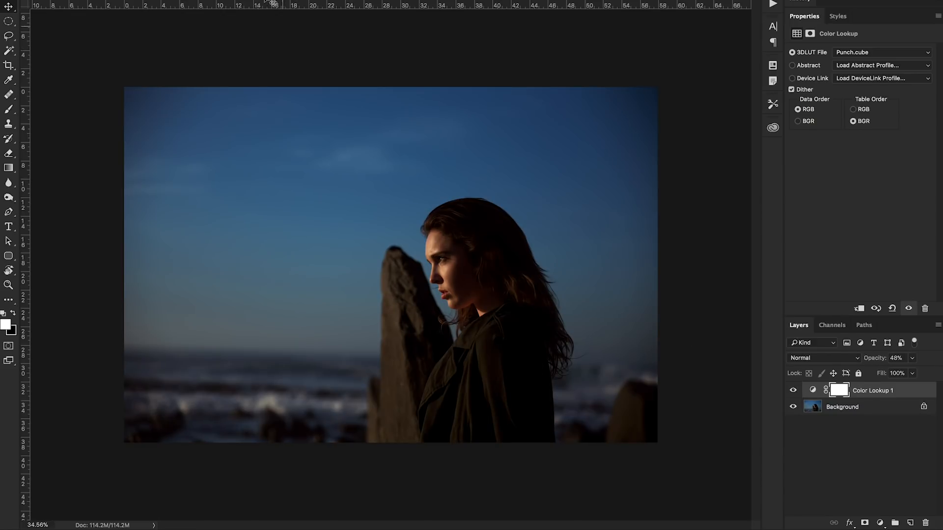
pyautogui.click(275, 6)
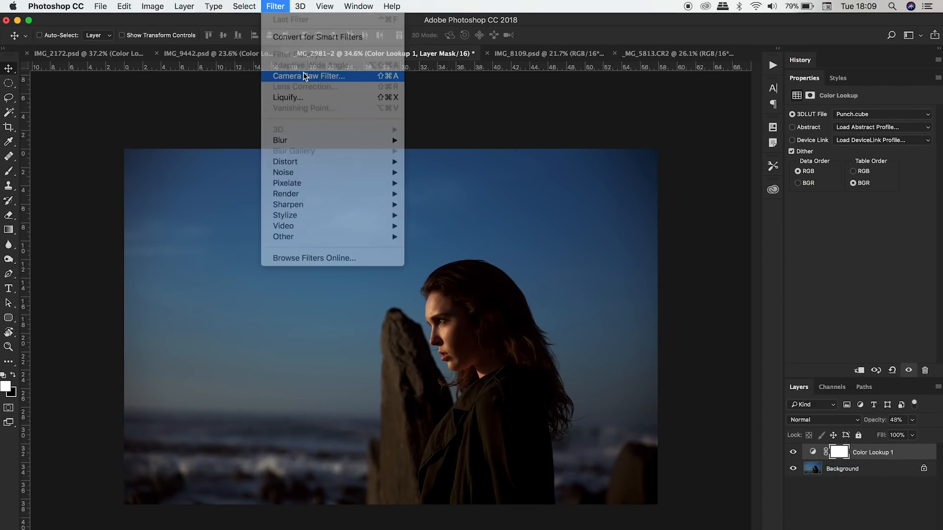
# - Toggle the Color Lookup 1 layer to compare the grade, then switch to the coastal landscape document
pyautogui.click(308, 76)
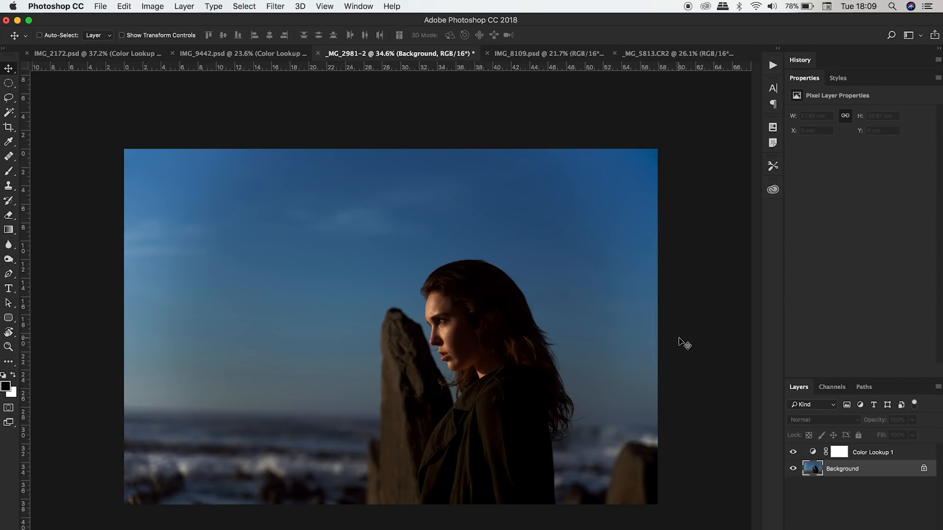
pyautogui.click(792, 452)
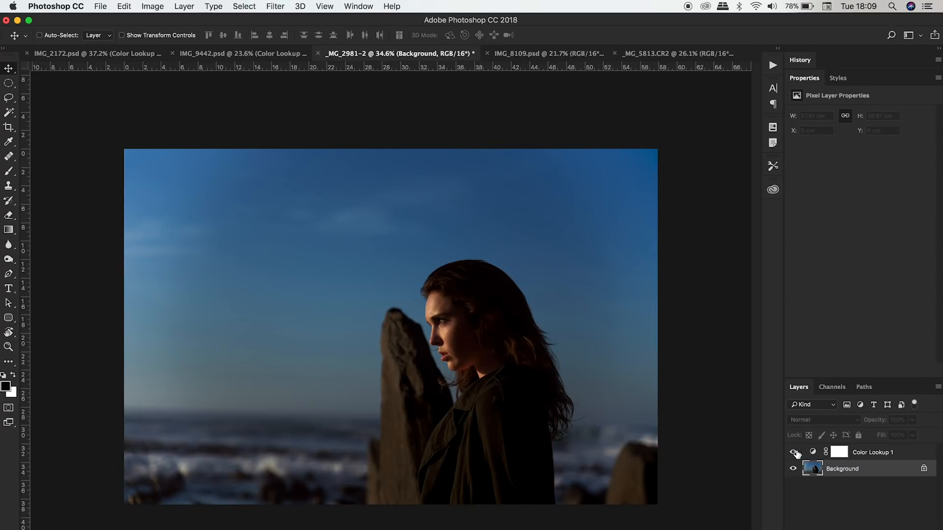
pyautogui.click(544, 53)
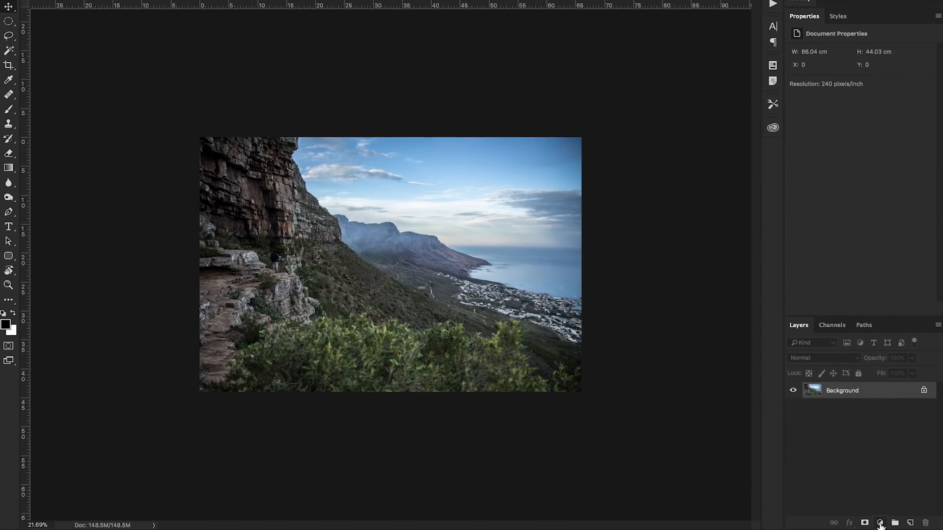
# - Load ForestWalk.cube into a new Color Lookup layer on the coastal landscape and toggle it to compare
pyautogui.click(880, 522)
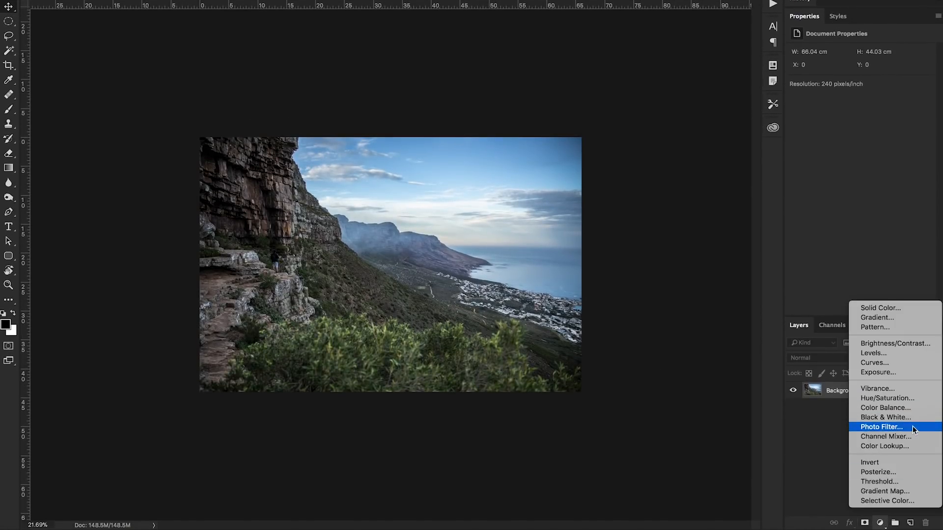
pyautogui.click(884, 446)
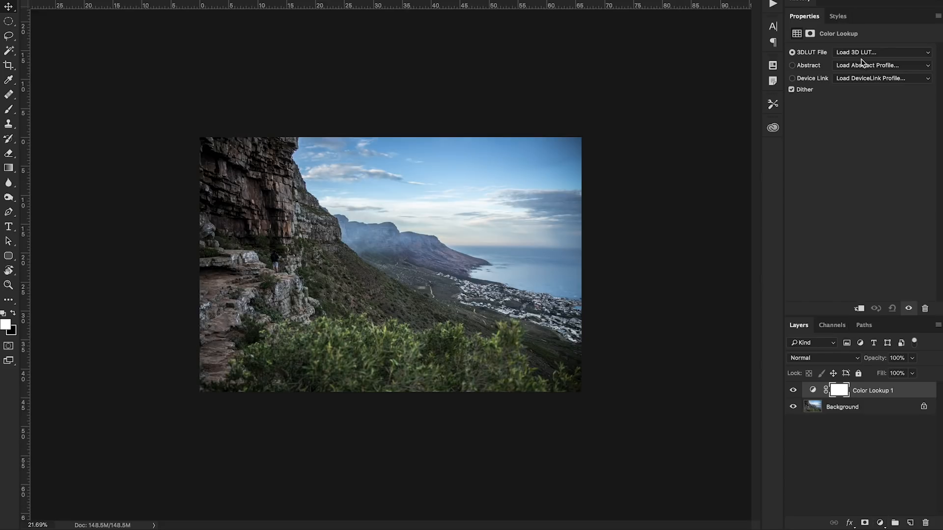
pyautogui.click(882, 52)
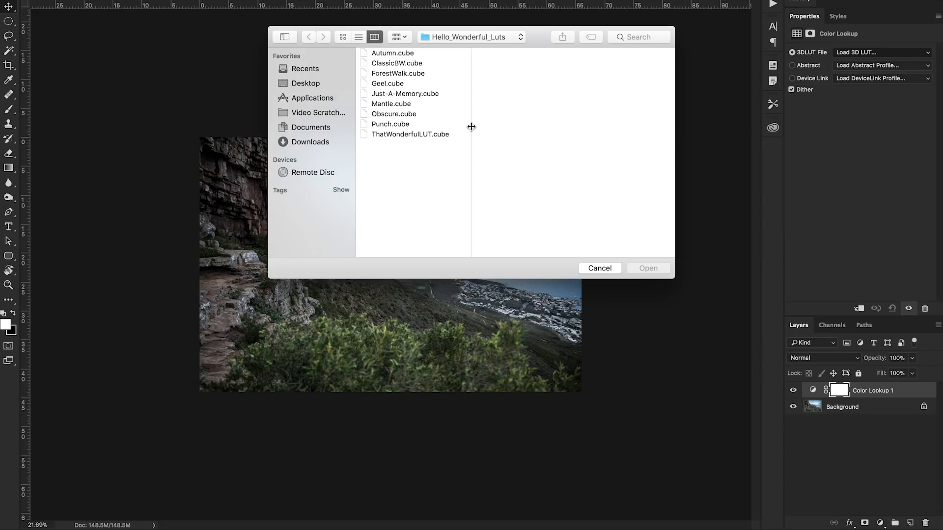
pyautogui.moveTo(407, 95)
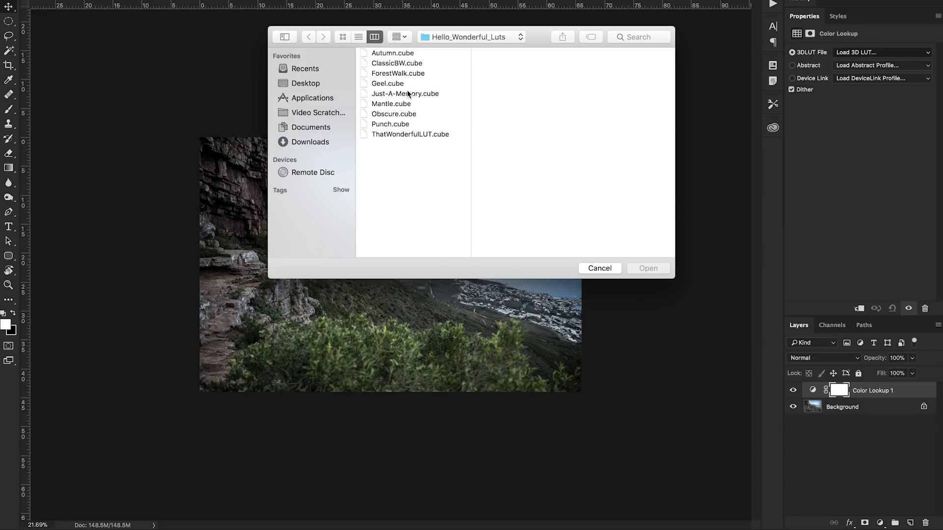
pyautogui.click(398, 72)
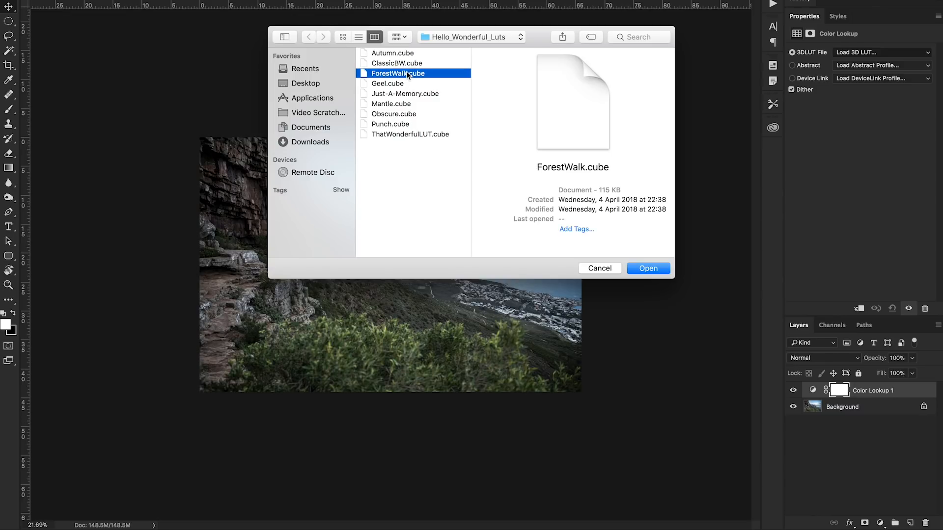
pyautogui.click(648, 268)
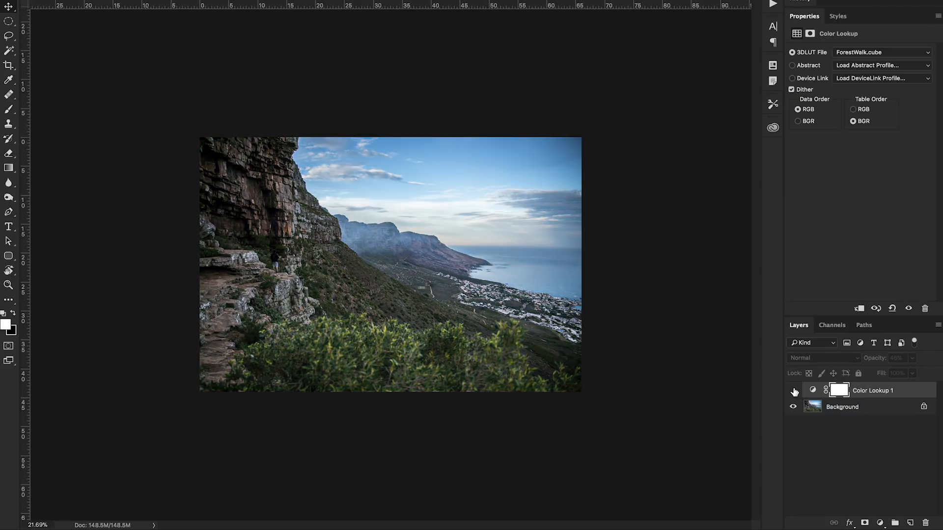
pyautogui.click(794, 390)
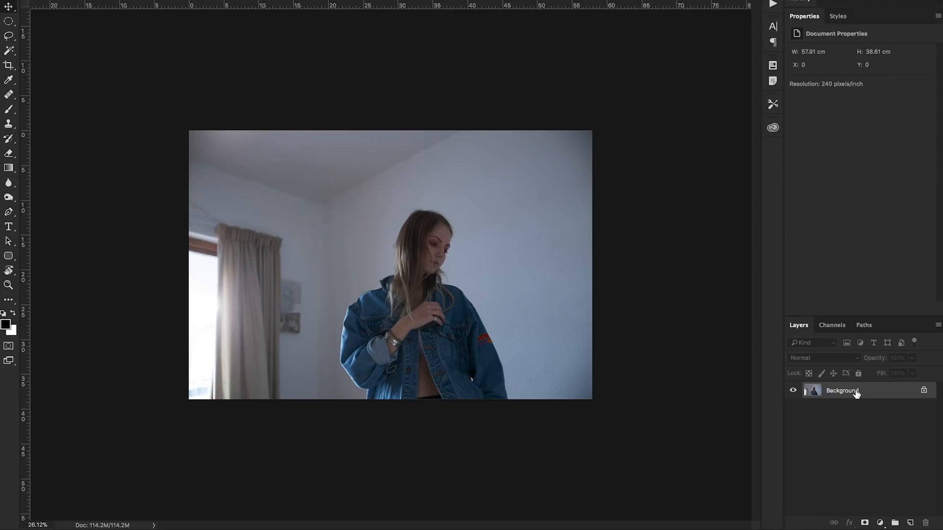
# - Load ThatWonderfulLUT.cube into a Color Lookup layer at 50% opacity on the denim-jacket portrait and compare it
pyautogui.click(880, 522)
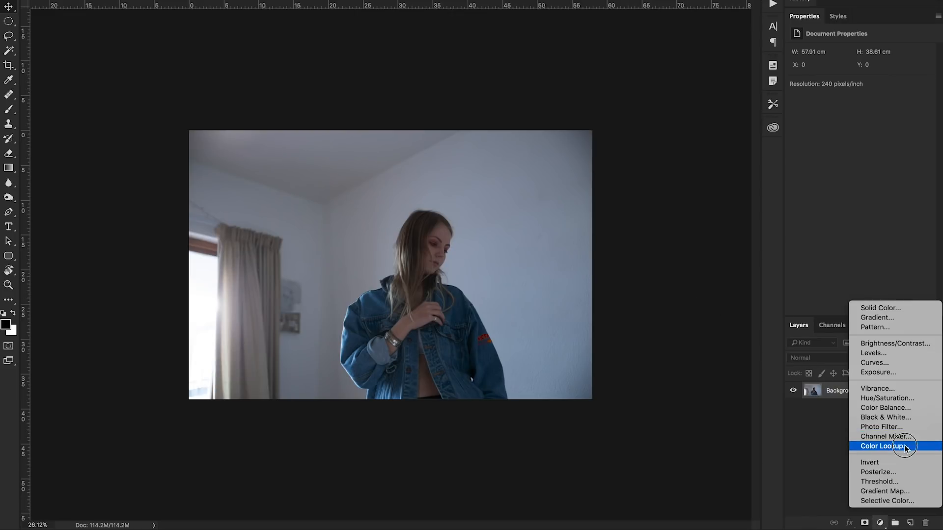
pyautogui.click(882, 446)
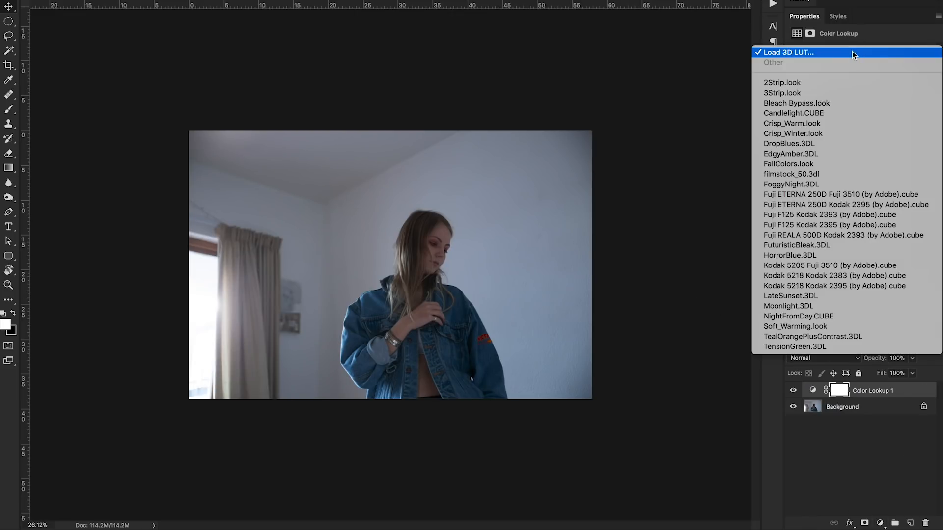
pyautogui.click(787, 52)
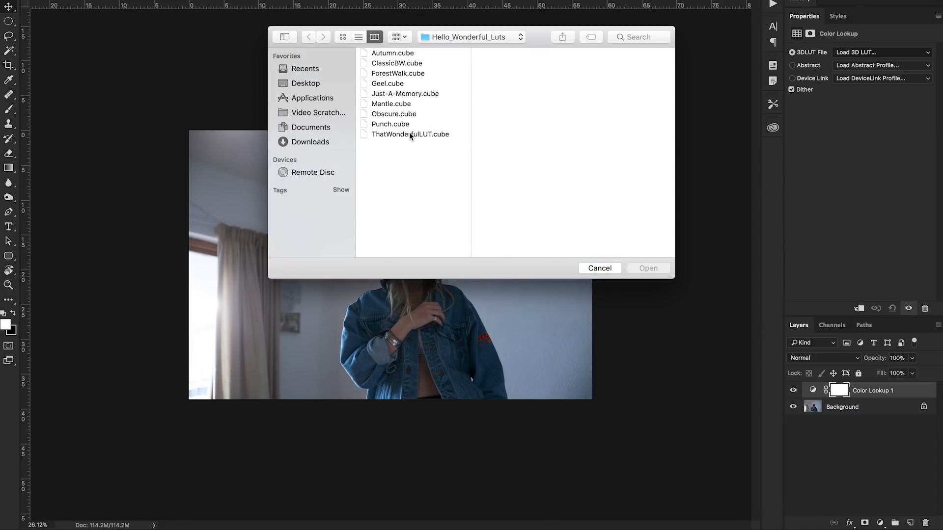
pyautogui.click(411, 134)
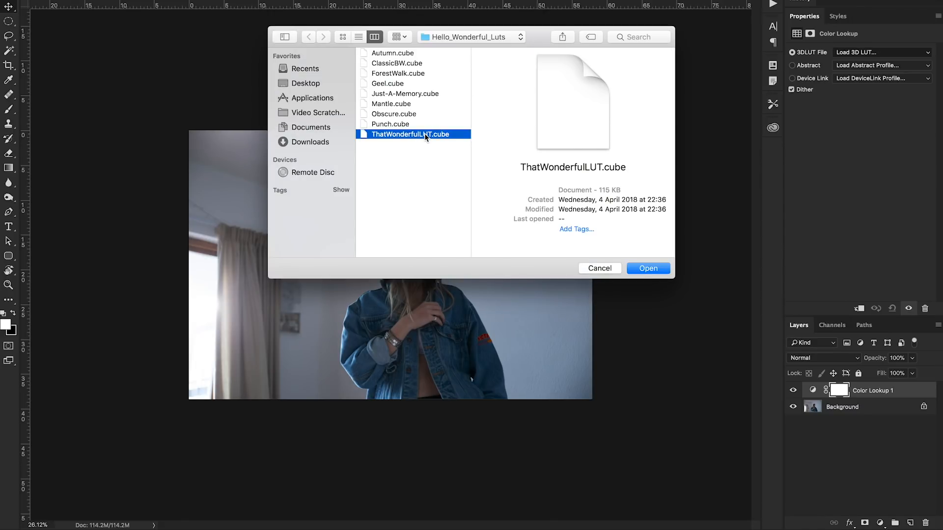
pyautogui.click(647, 268)
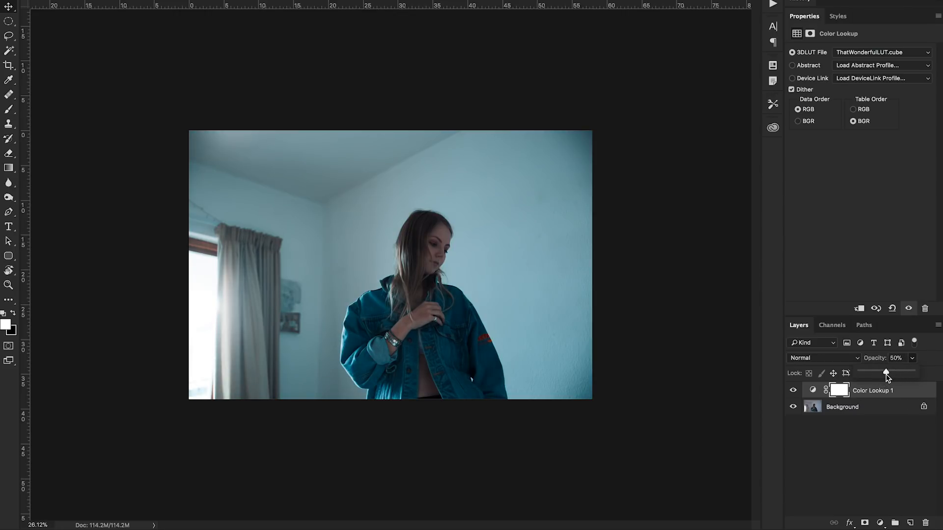
pyautogui.click(792, 392)
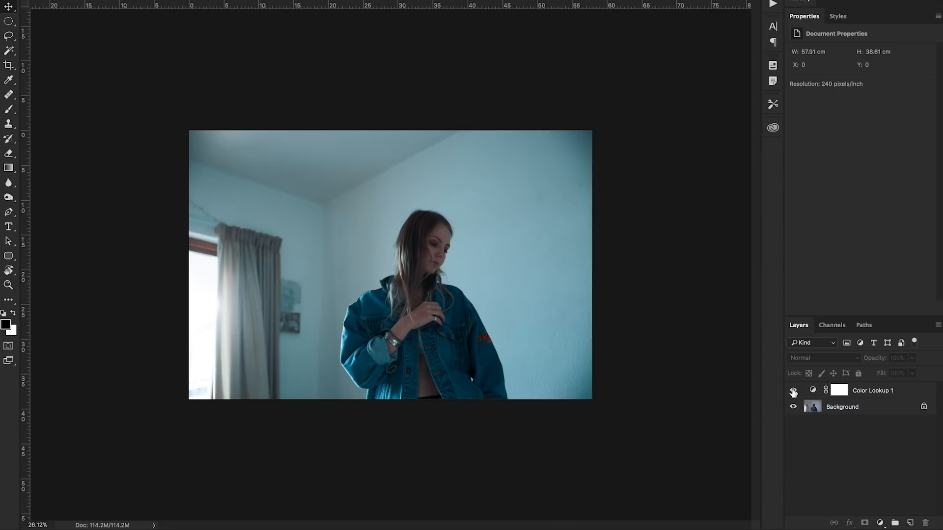
pyautogui.click(792, 392)
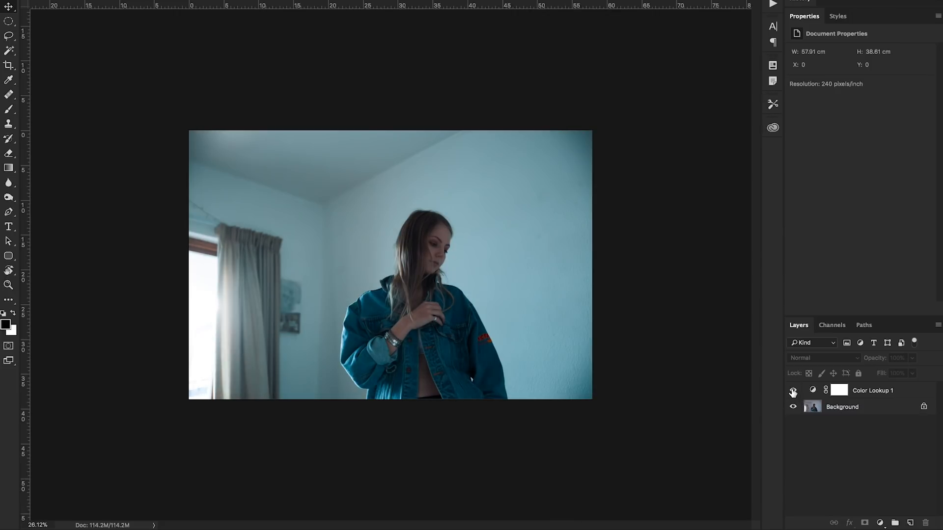
pyautogui.click(794, 390)
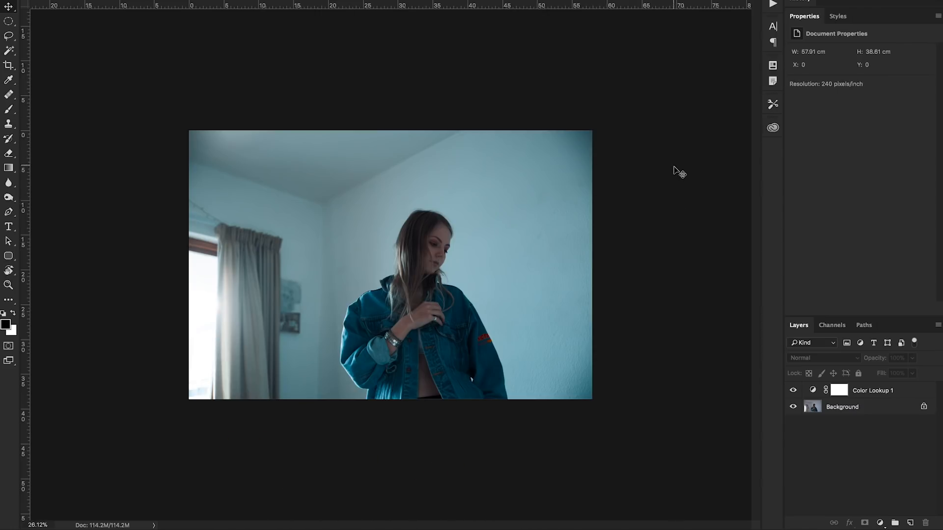
pyautogui.moveTo(564, 311)
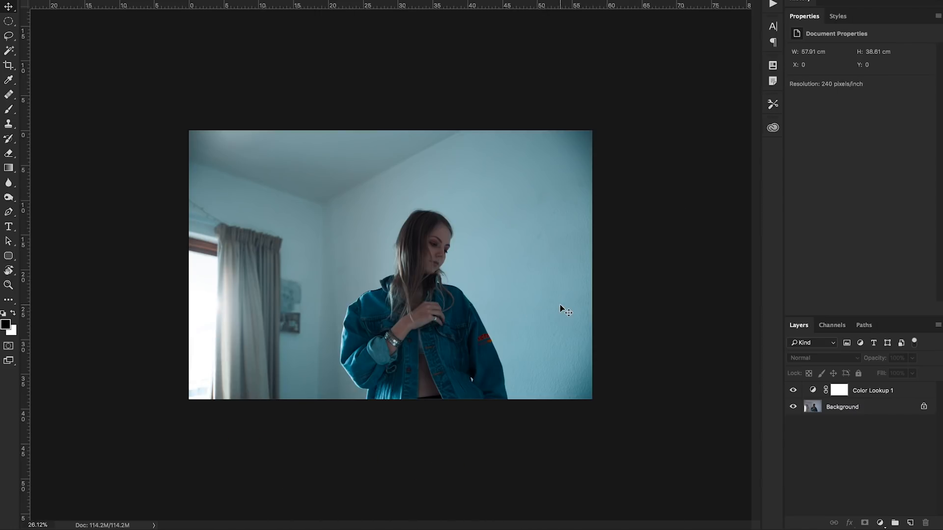